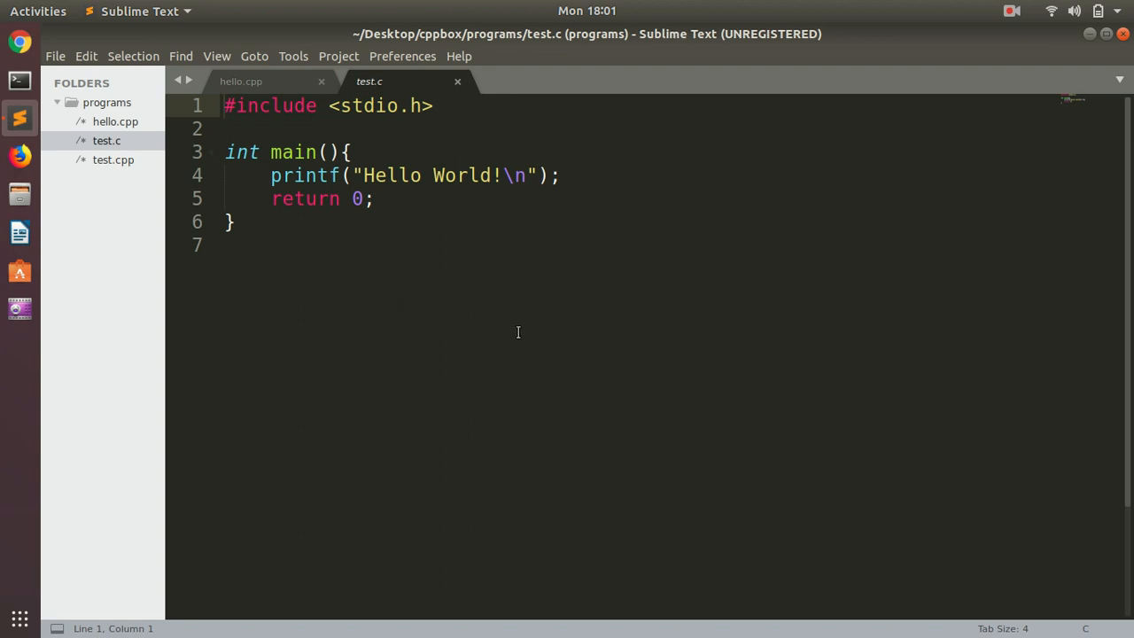
mouse_move(372, 244)
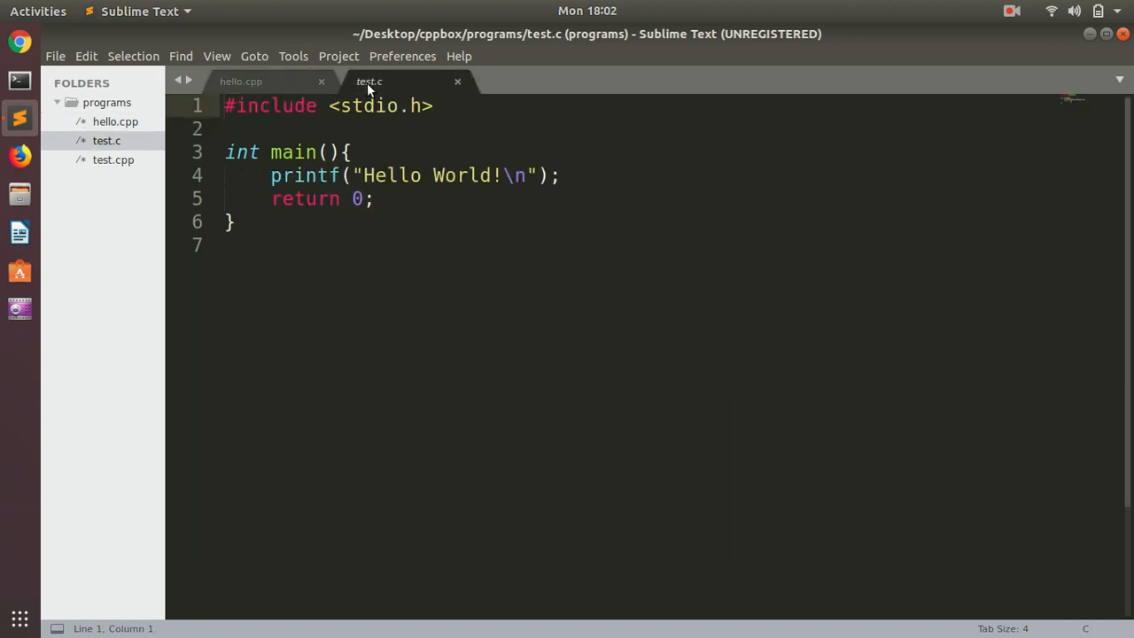
- Bring the interactive hello.cpp program to the front in the editor
click(241, 81)
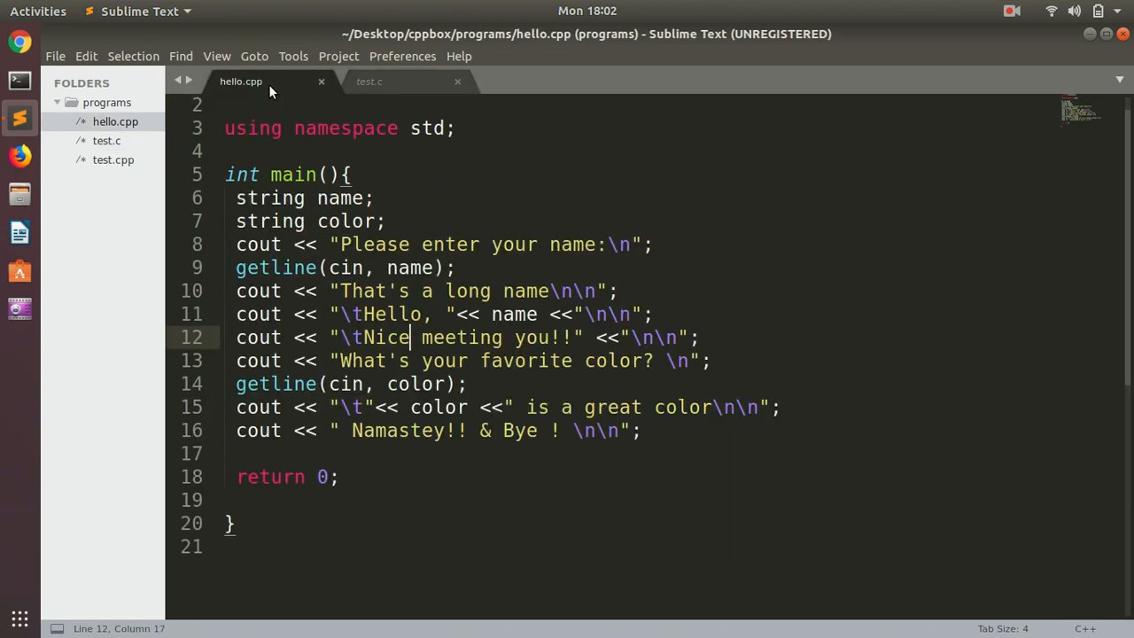
mouse_move(411, 360)
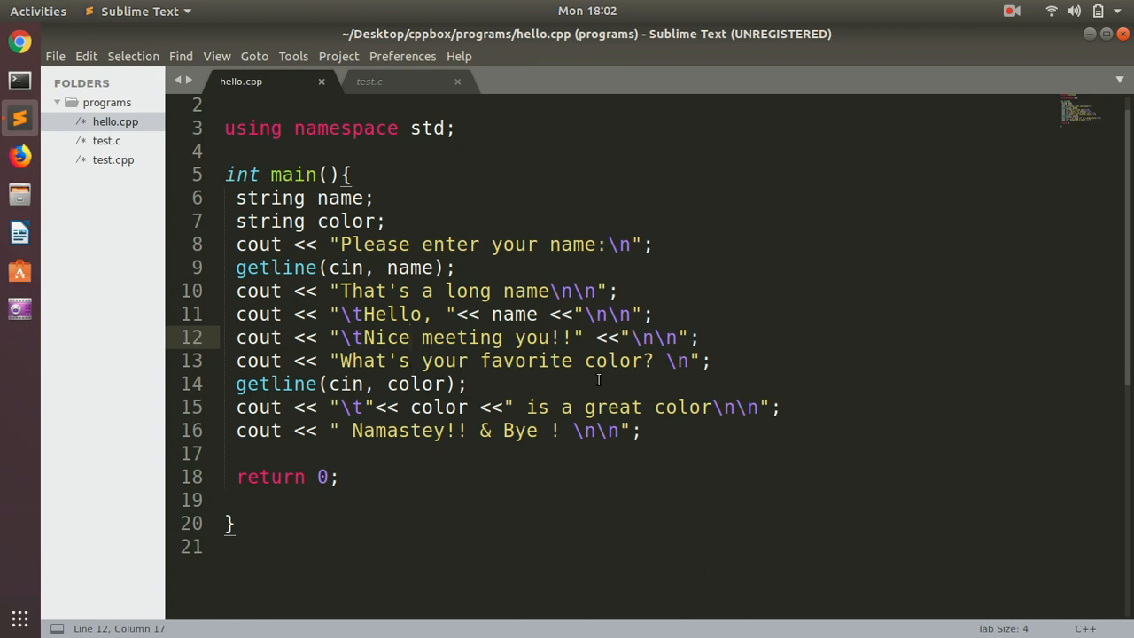
mouse_move(120, 64)
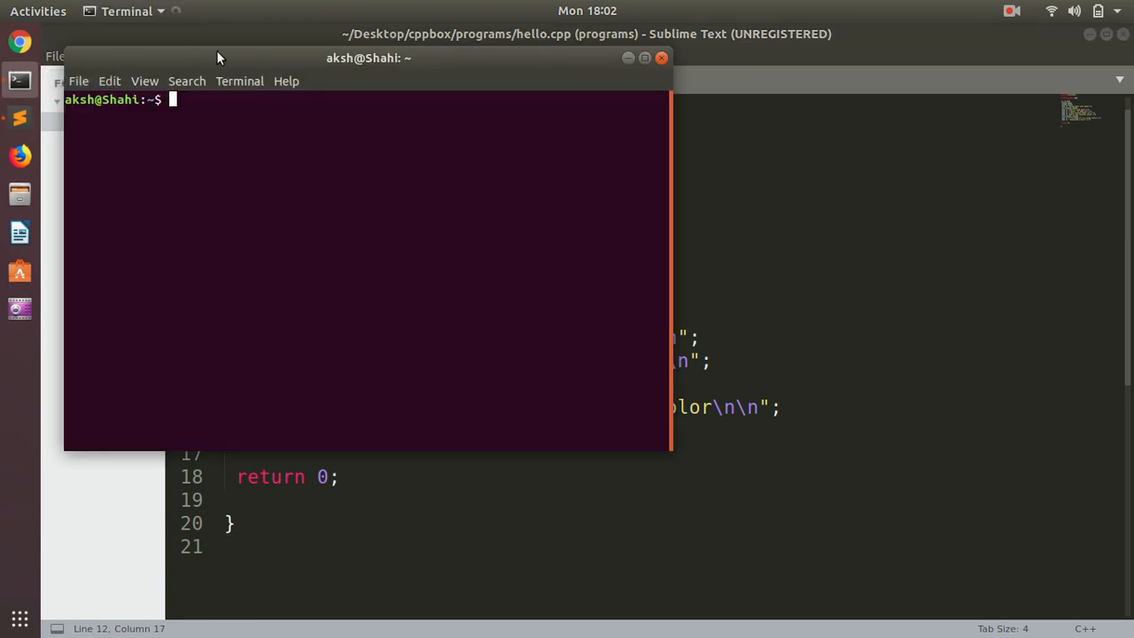
- Centre the terminal and run g++ --version, confirming version 7.4.0 is installed
drag(368, 57, 558, 160)
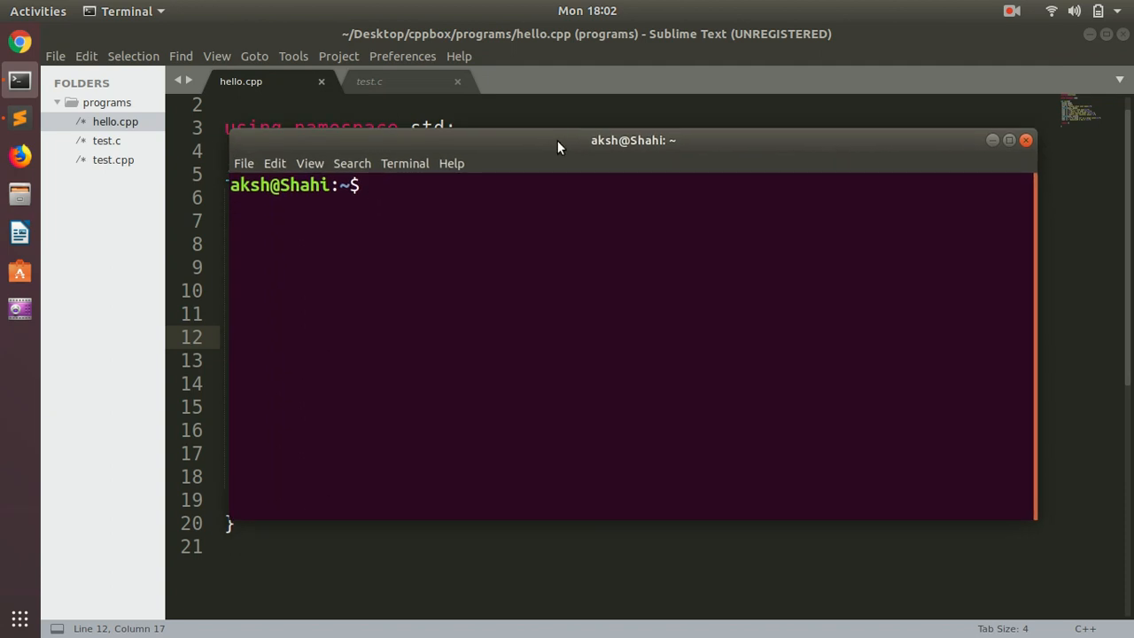
text(g)
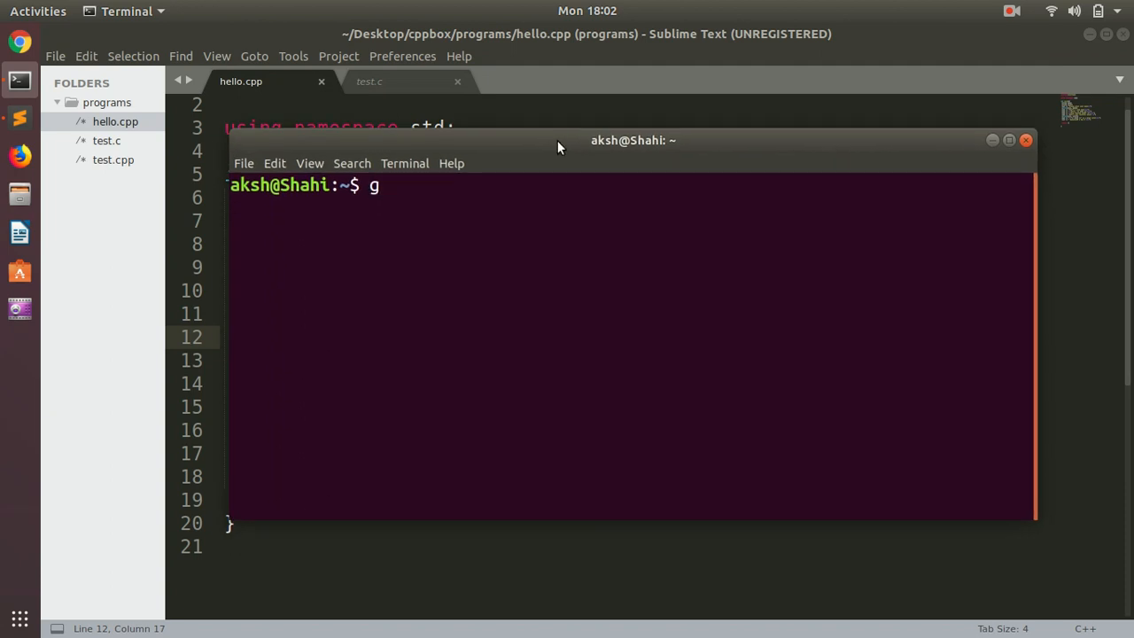
text(++)
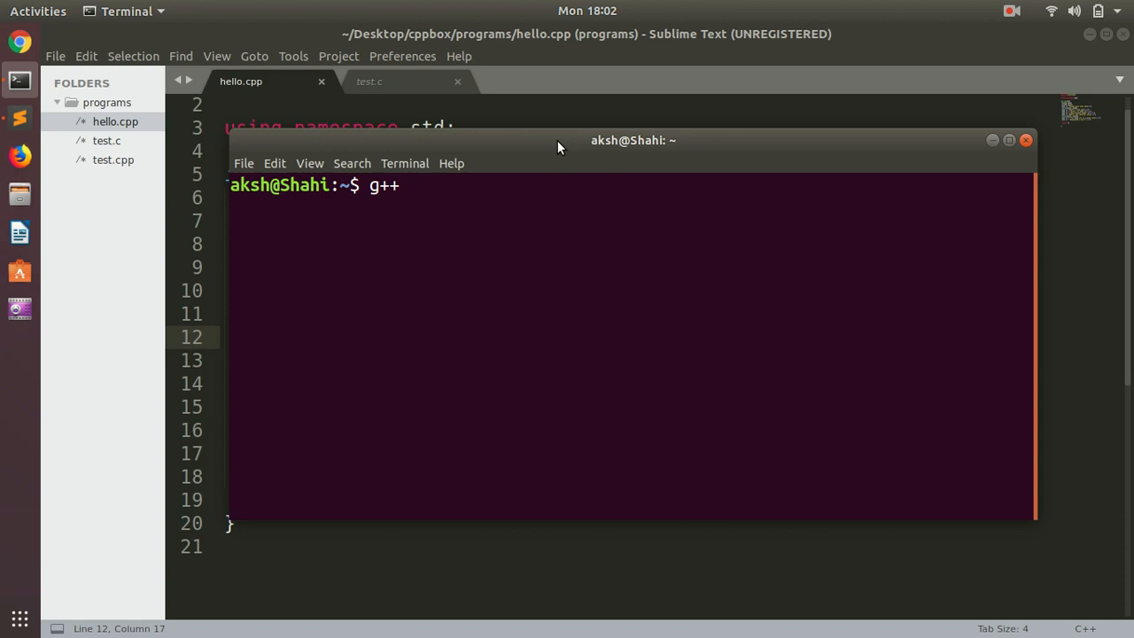
text(--version)
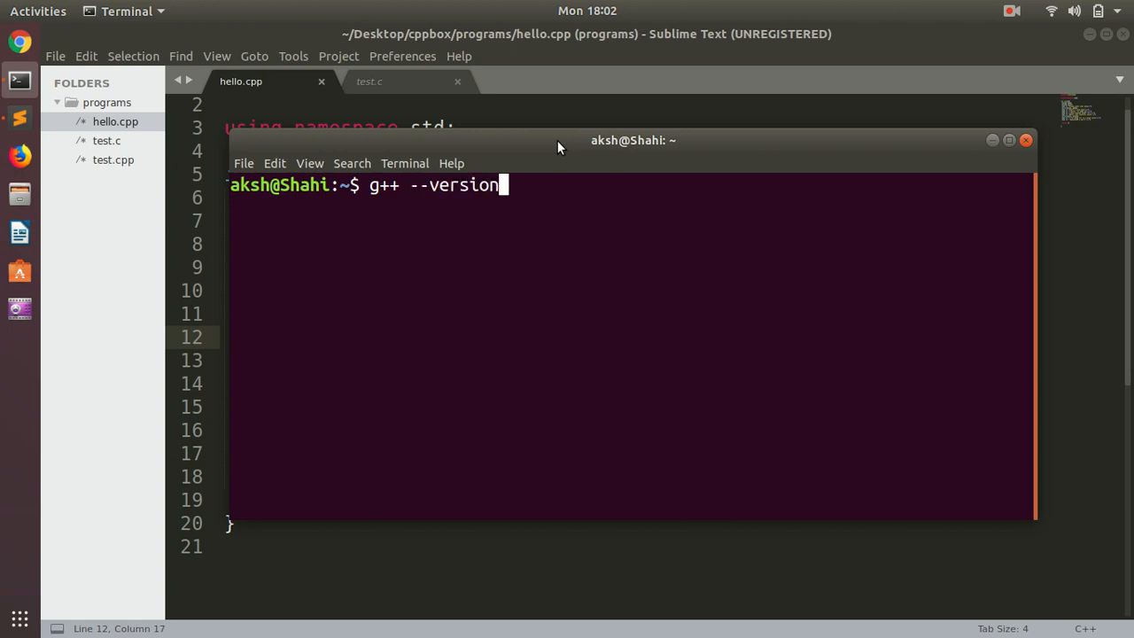
key(Return)
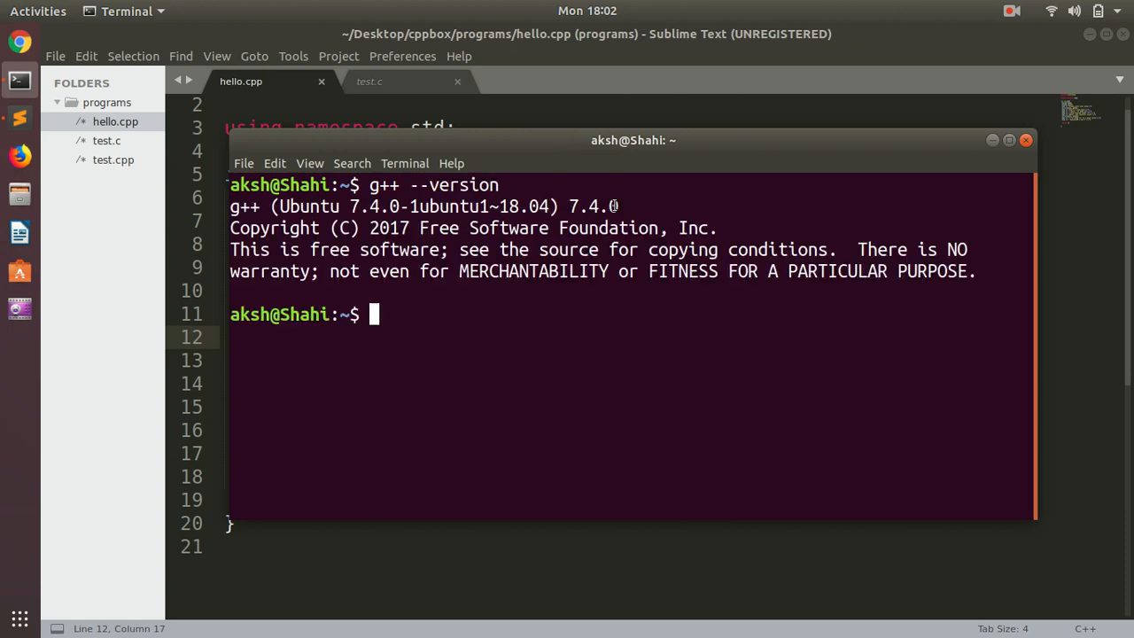
double_click(593, 206)
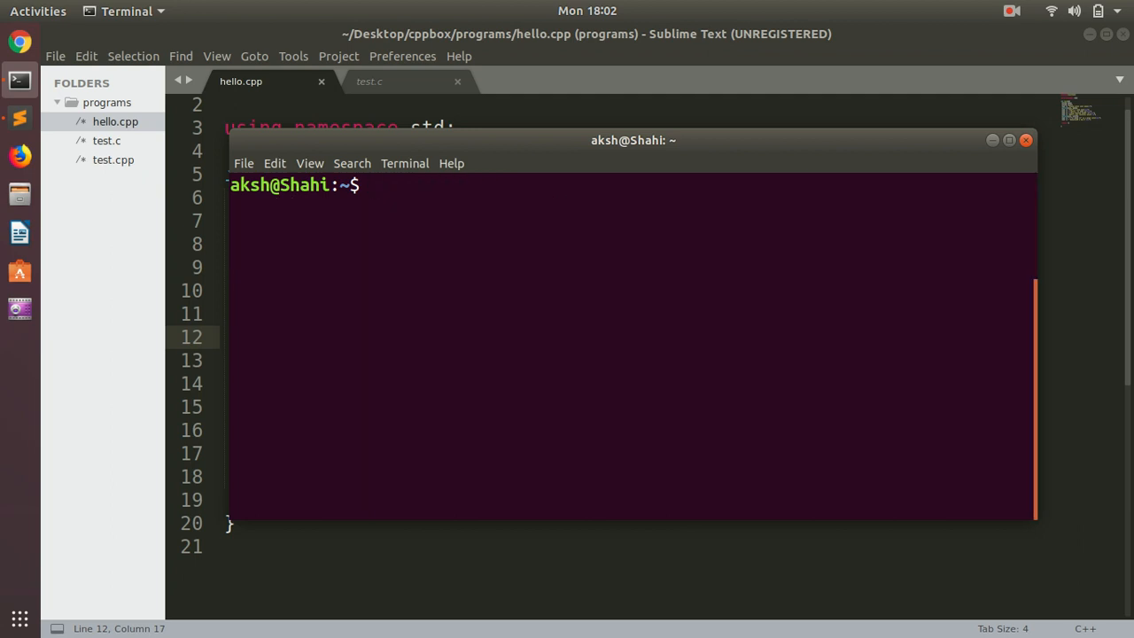
- Run sudo apt update and sudo apt install, then recheck g++ --version
text(sudo)
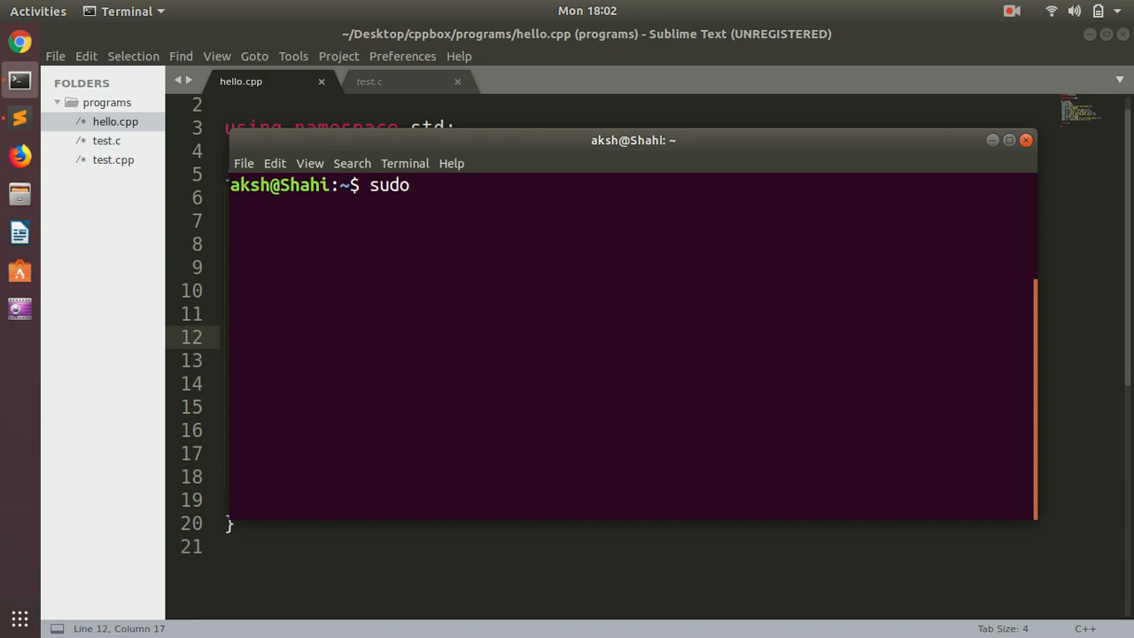
text(apt)
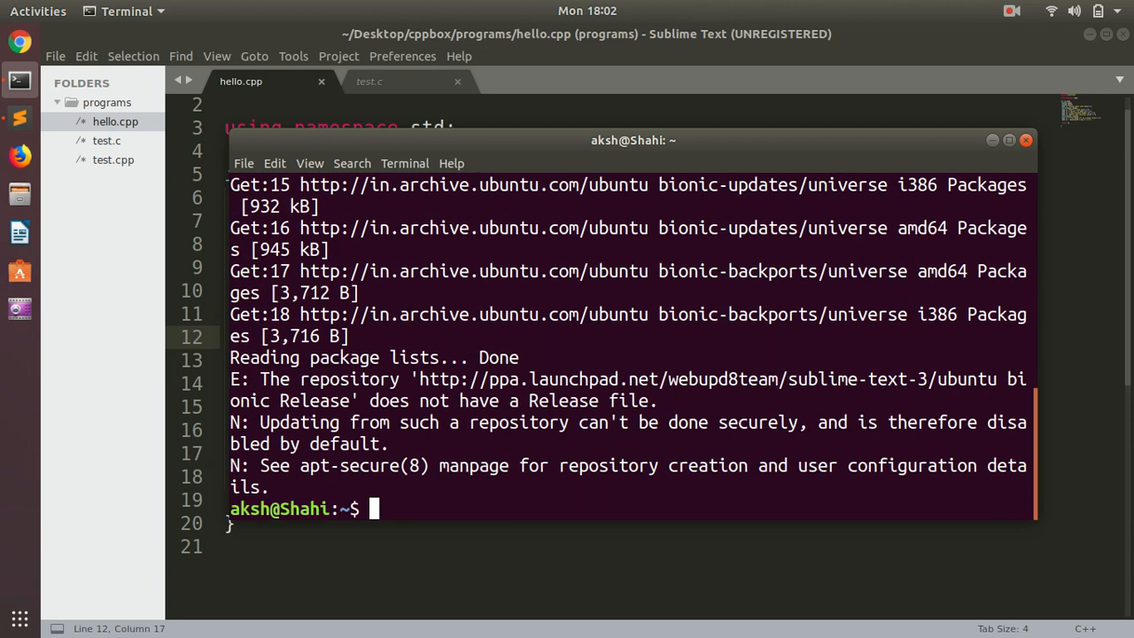
text(sudo)
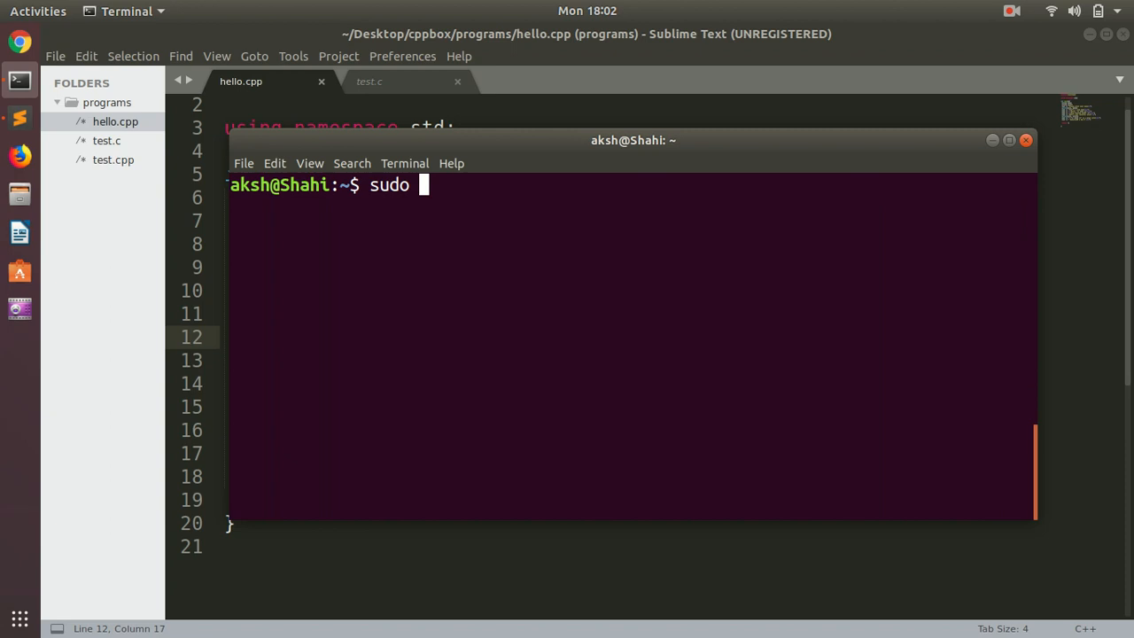
text(apt inst)
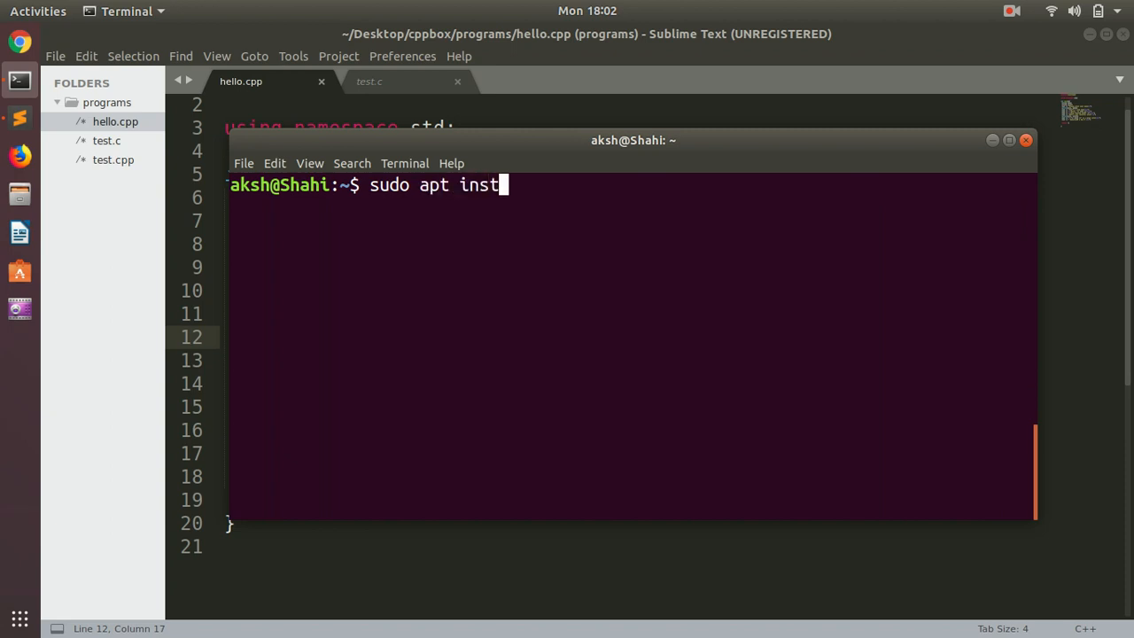
key(Return)
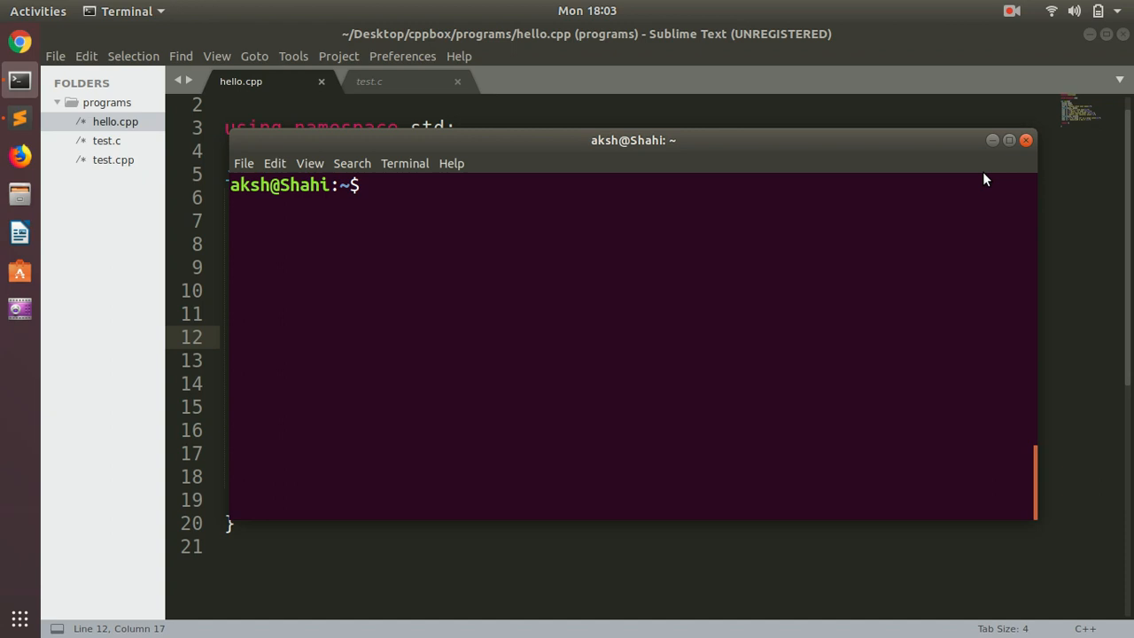
text(g++ --version)
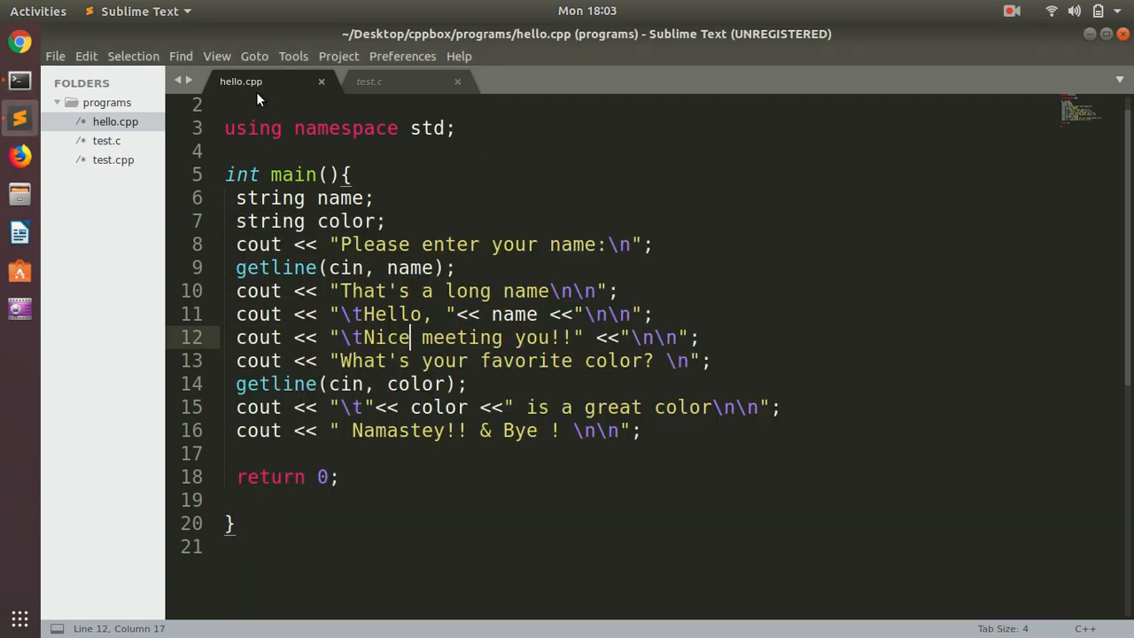
- Show the test.c Hello World program and bring up its file actions menu
click(369, 81)
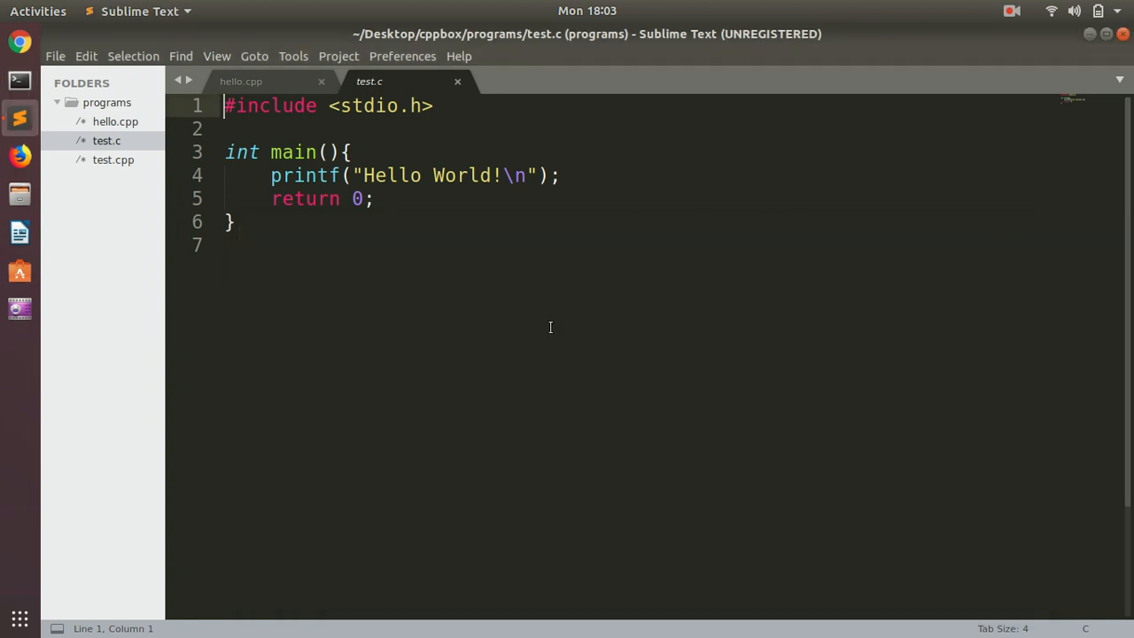
right_click(549, 328)
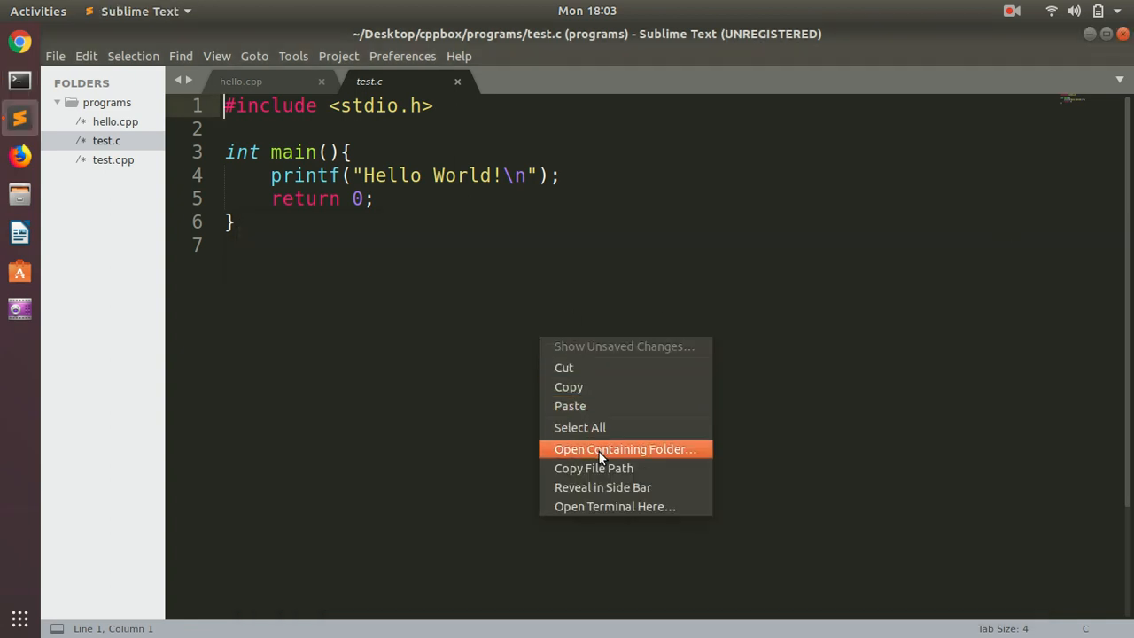
mouse_move(614, 505)
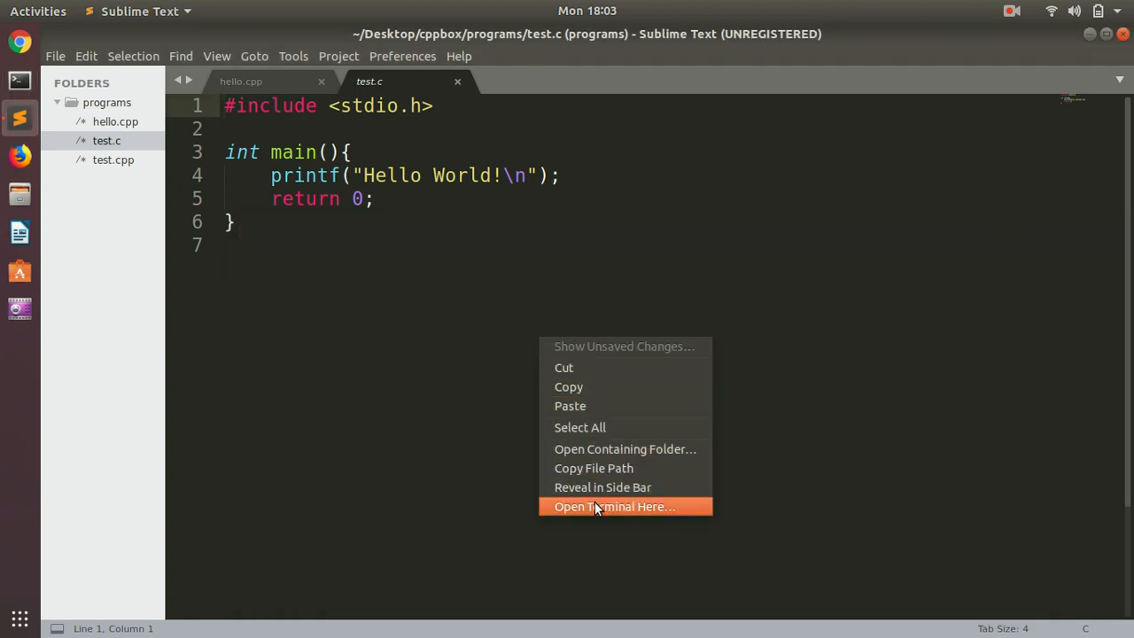
- Launch a terminal in the file's folder and size it over the code
click(614, 506)
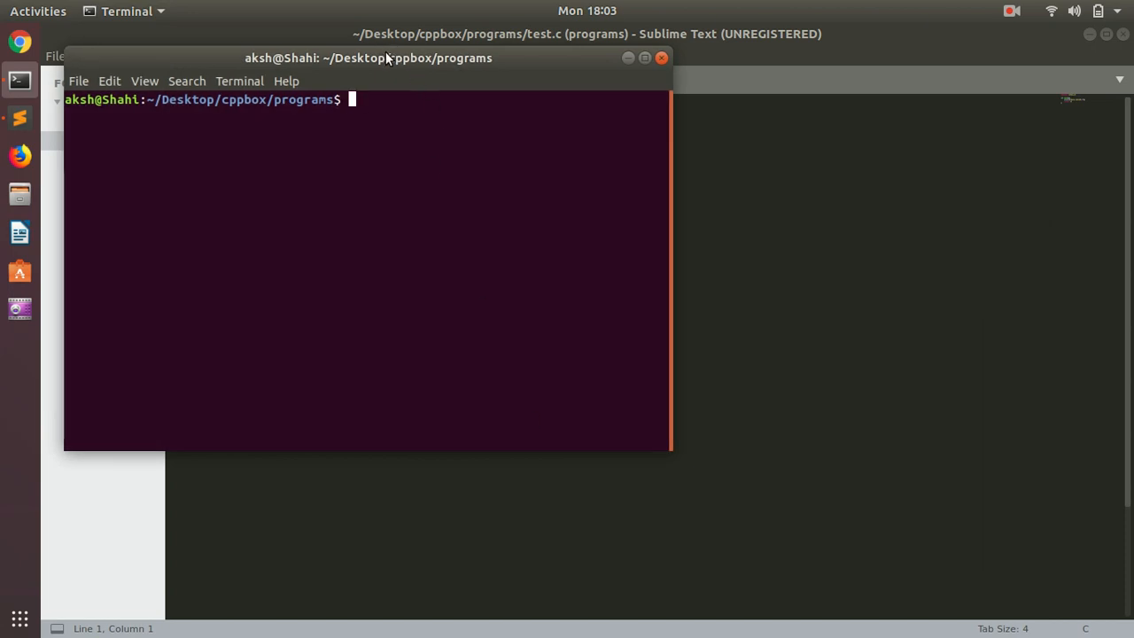
drag(369, 58, 543, 198)
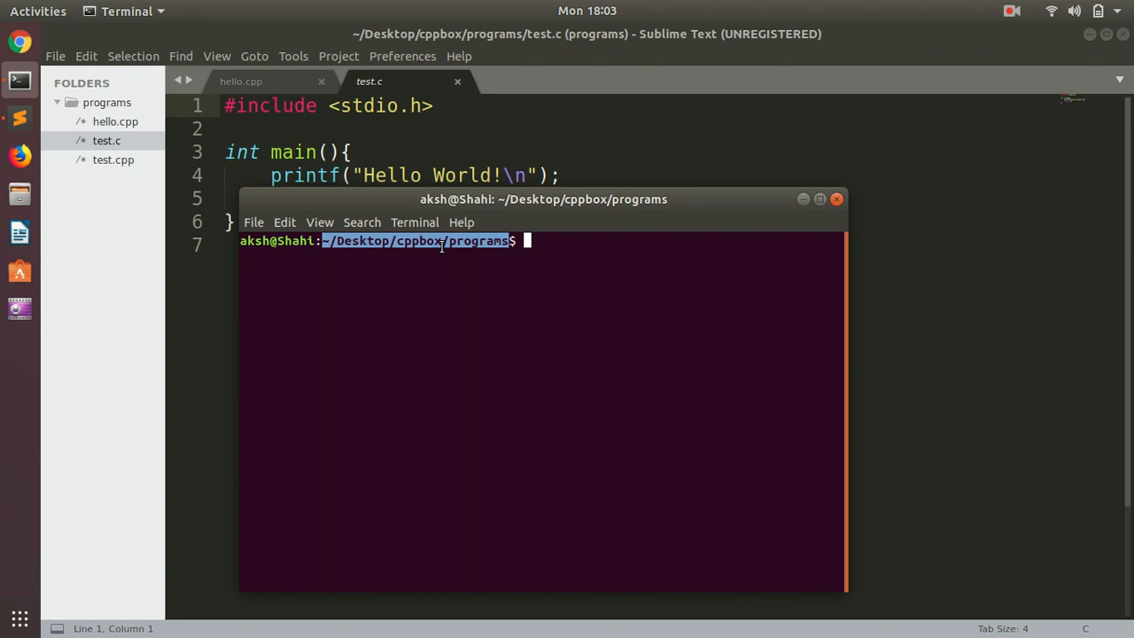
mouse_move(465, 246)
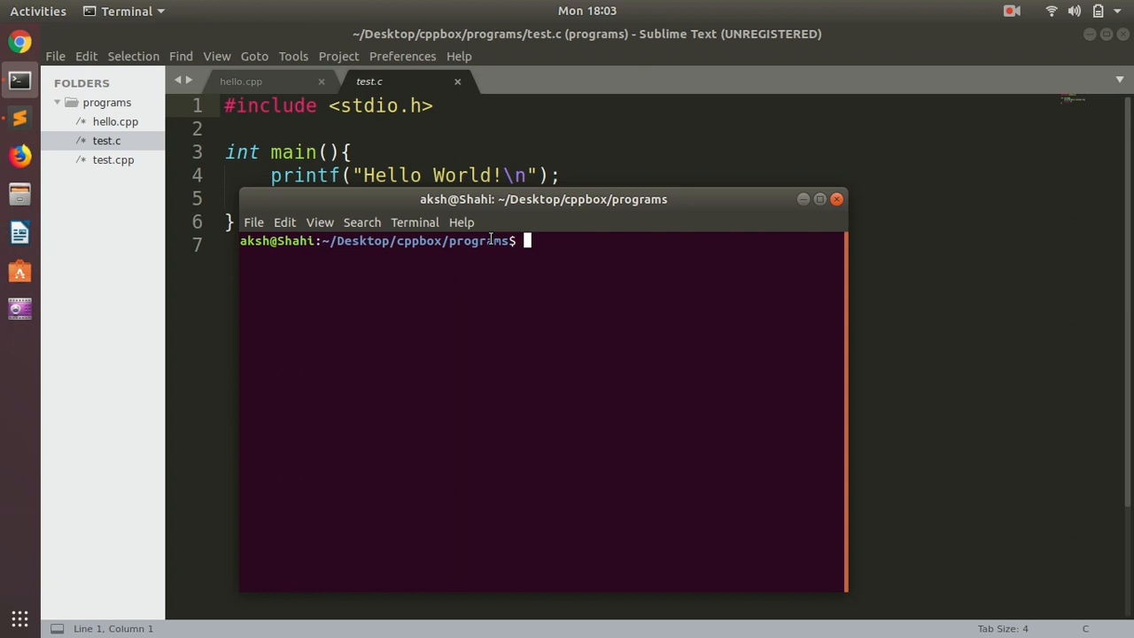
text(g)
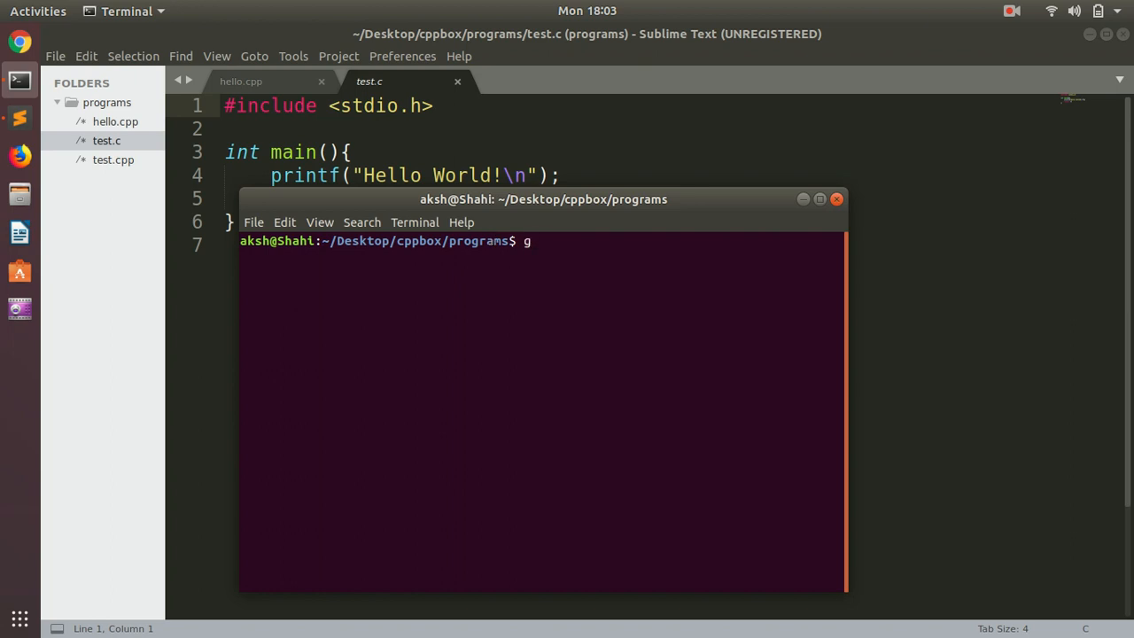
text(++)
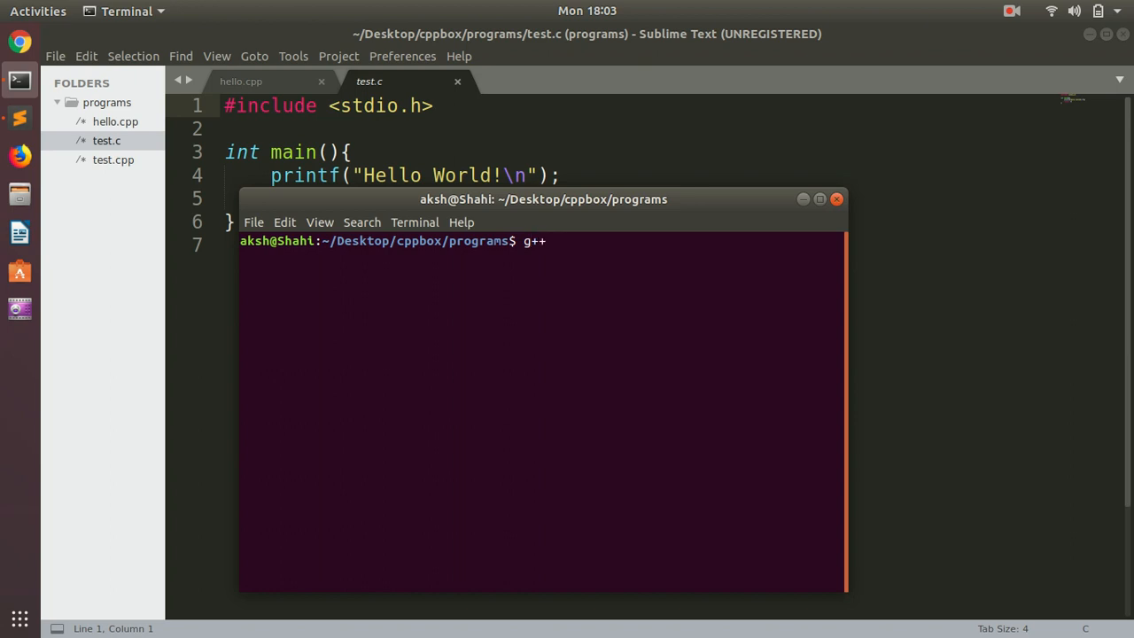
drag(543, 198, 576, 164)
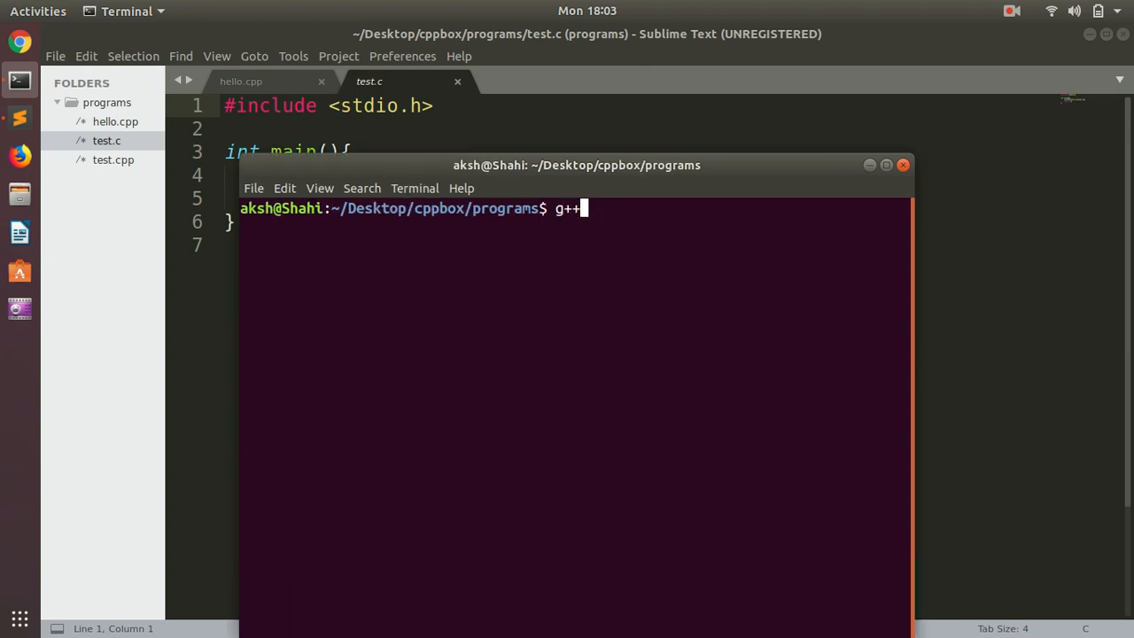
drag(577, 164, 643, 85)
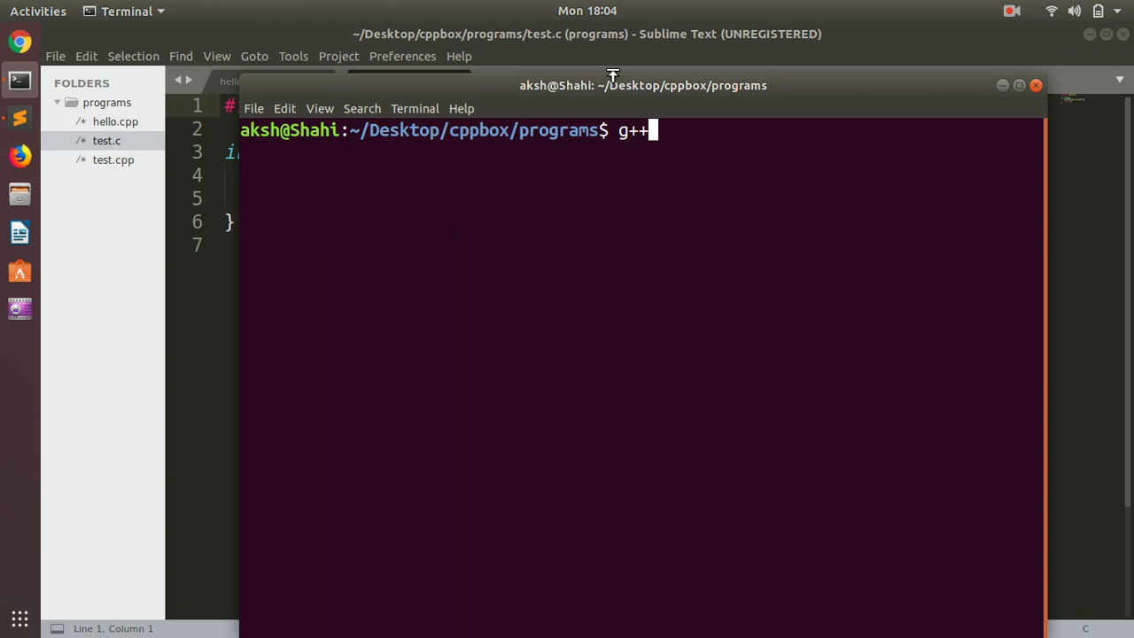
drag(614, 75, 491, 237)
text( t)
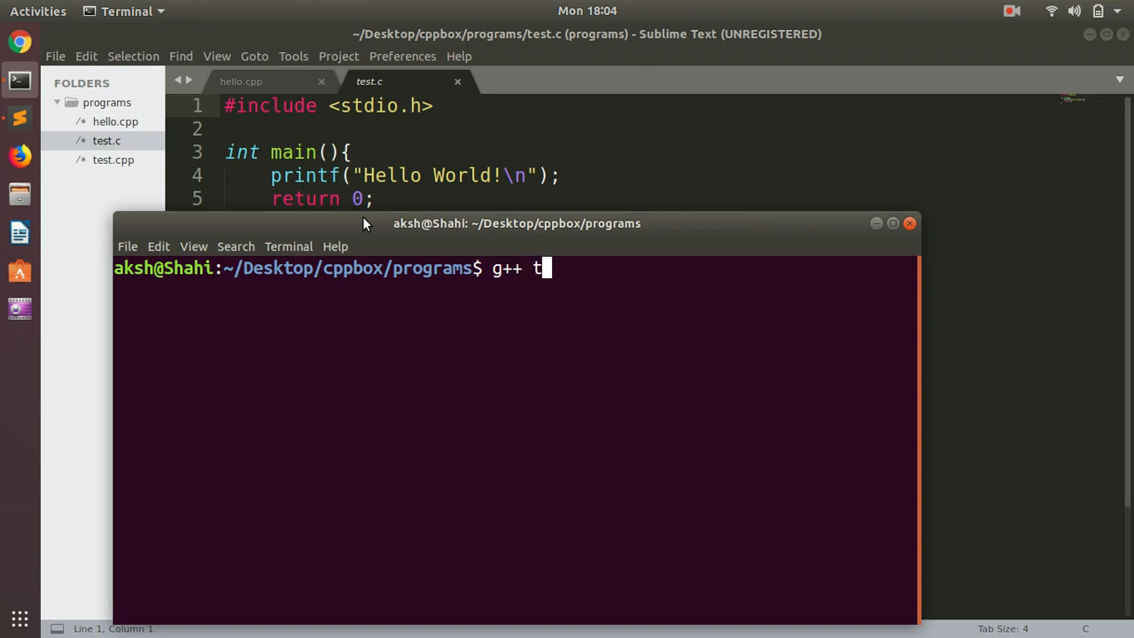
- Enter the command g++ test.c -o testc at the prompt without running it
text(est.c)
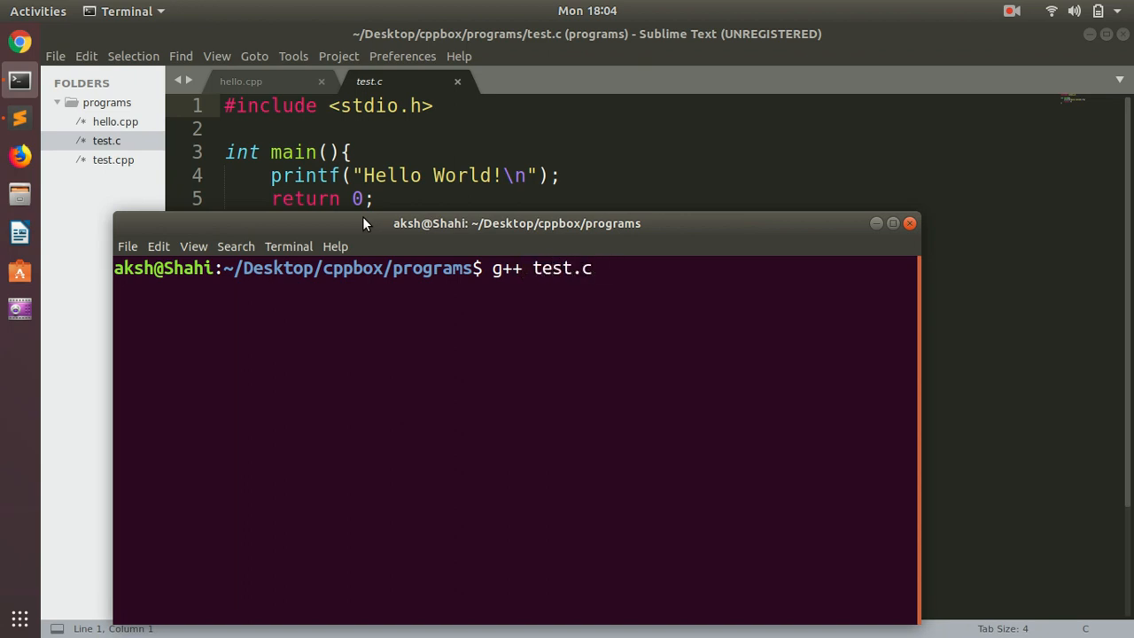
text(-o)
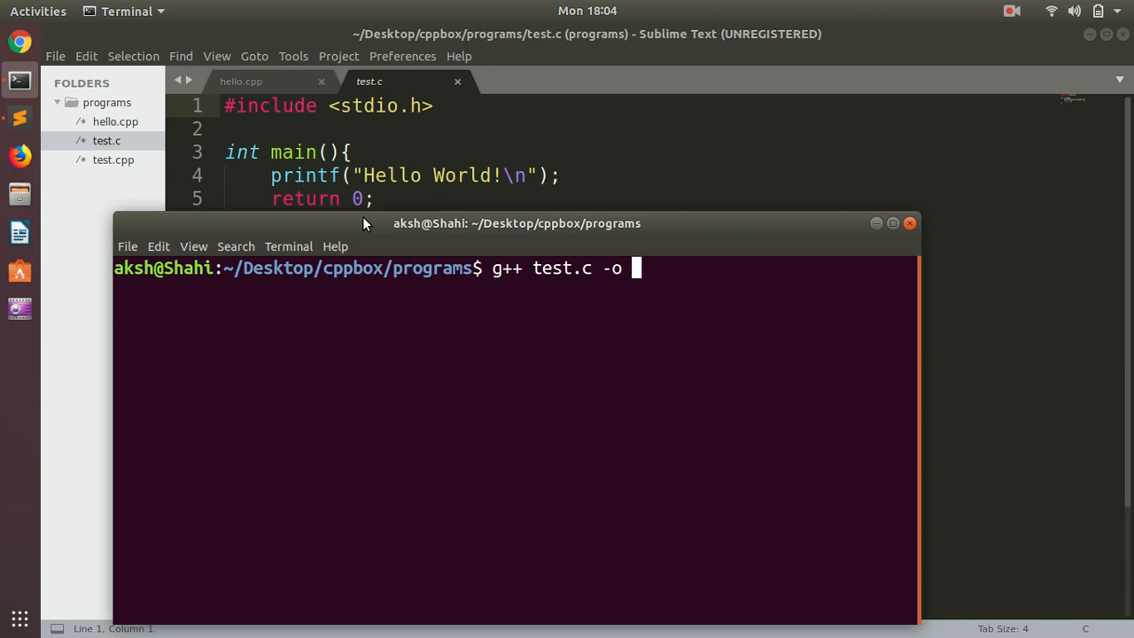
text(testc)
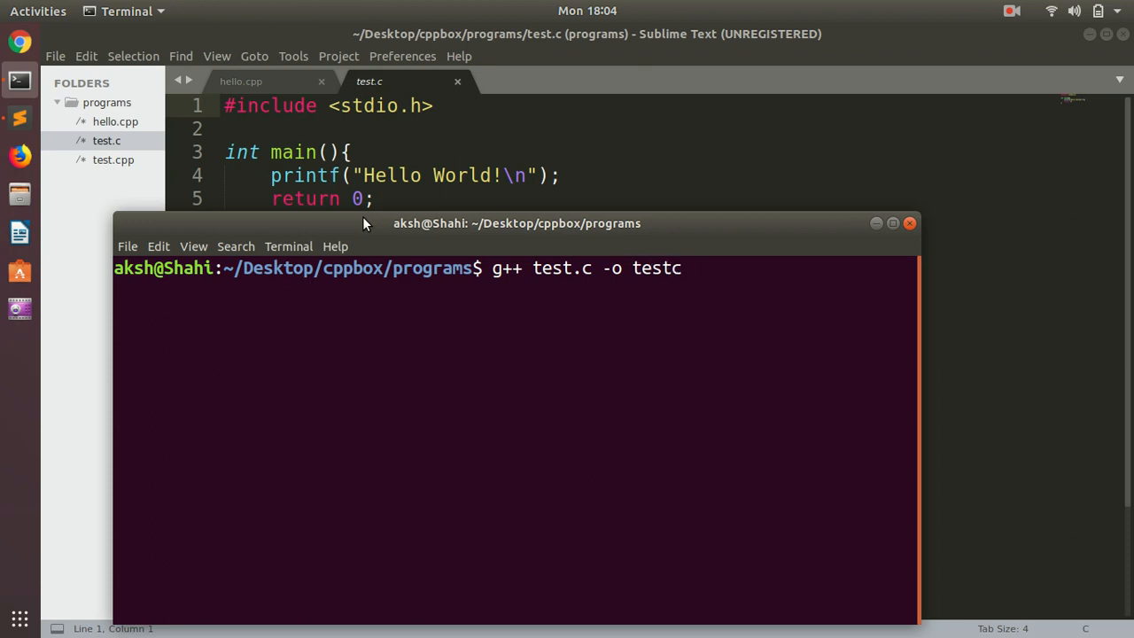
- Compile test.c into testc and run ./testc, printing Hello World!
key(Return)
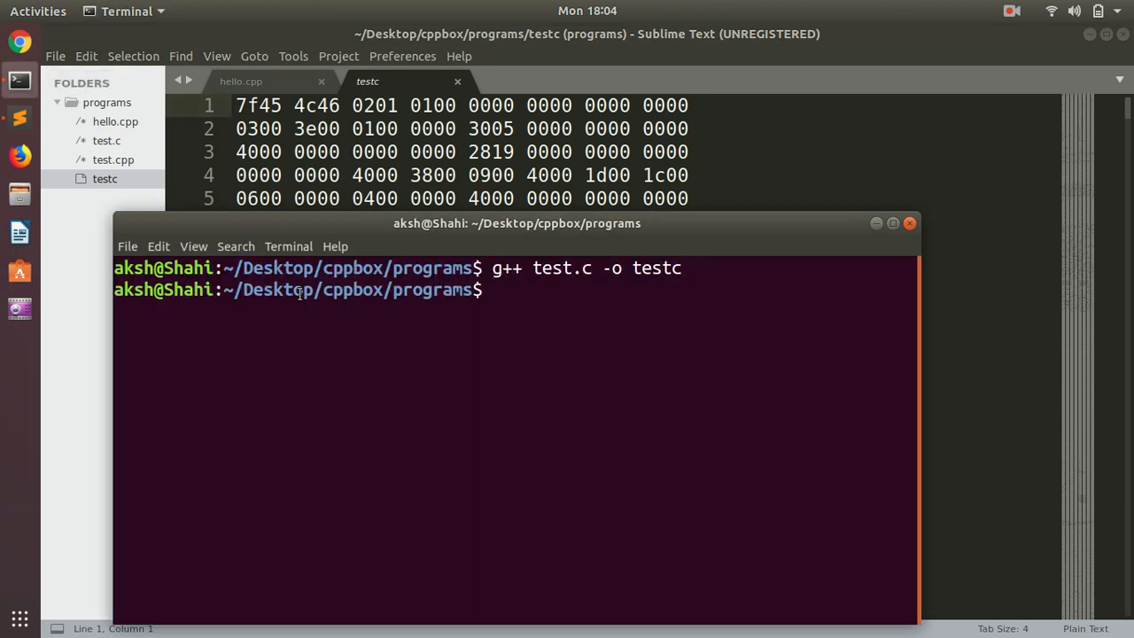
text(/)
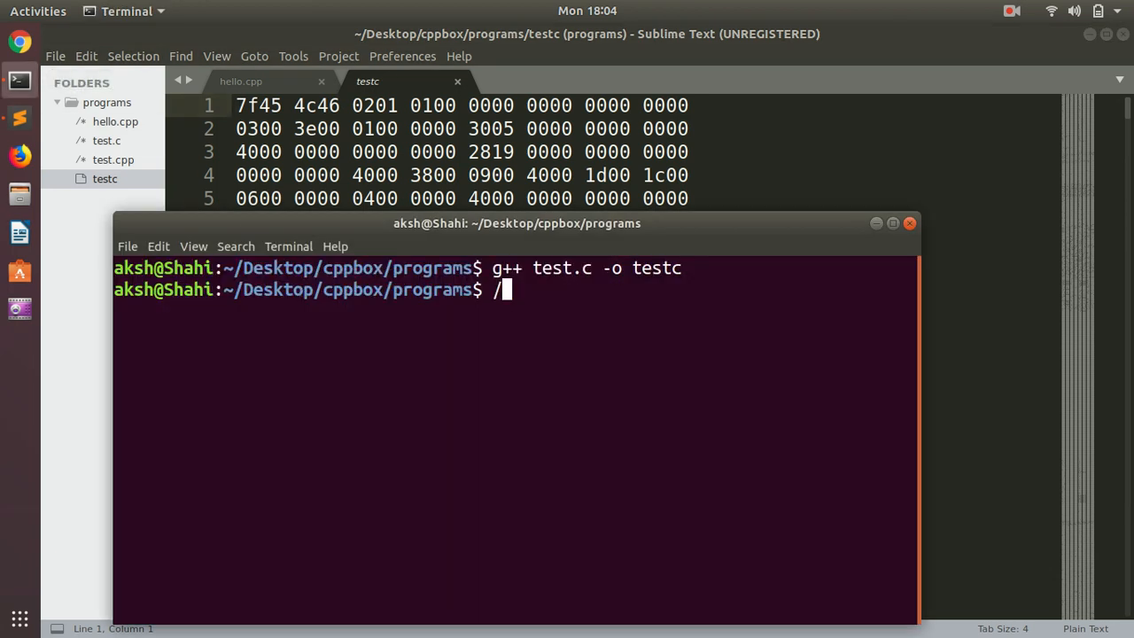
text(,)
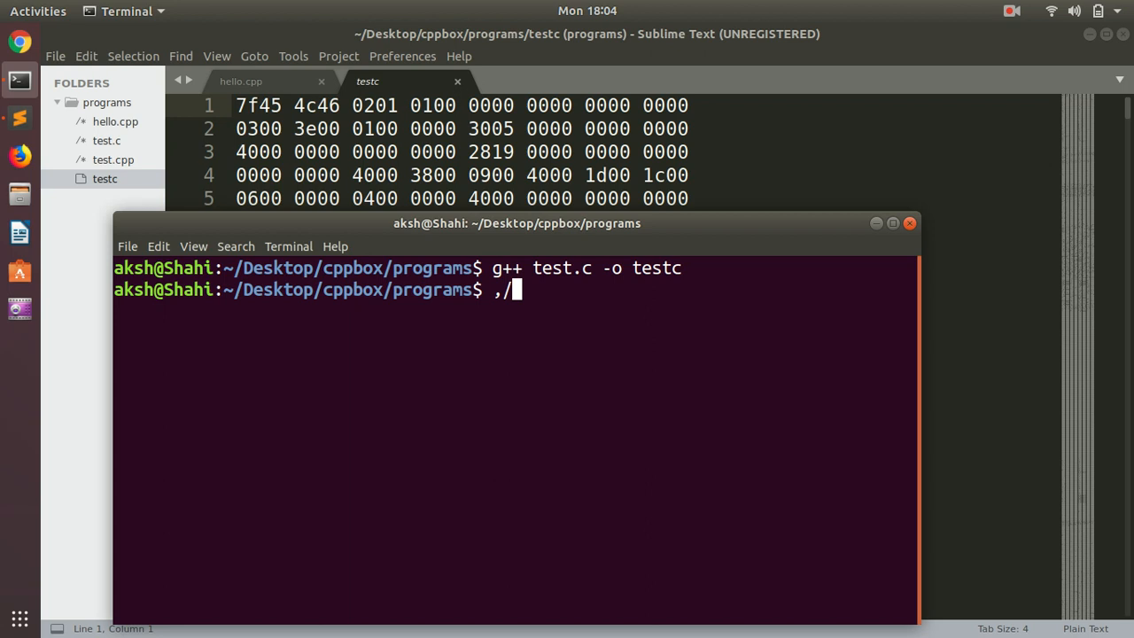
key(BackSpace)
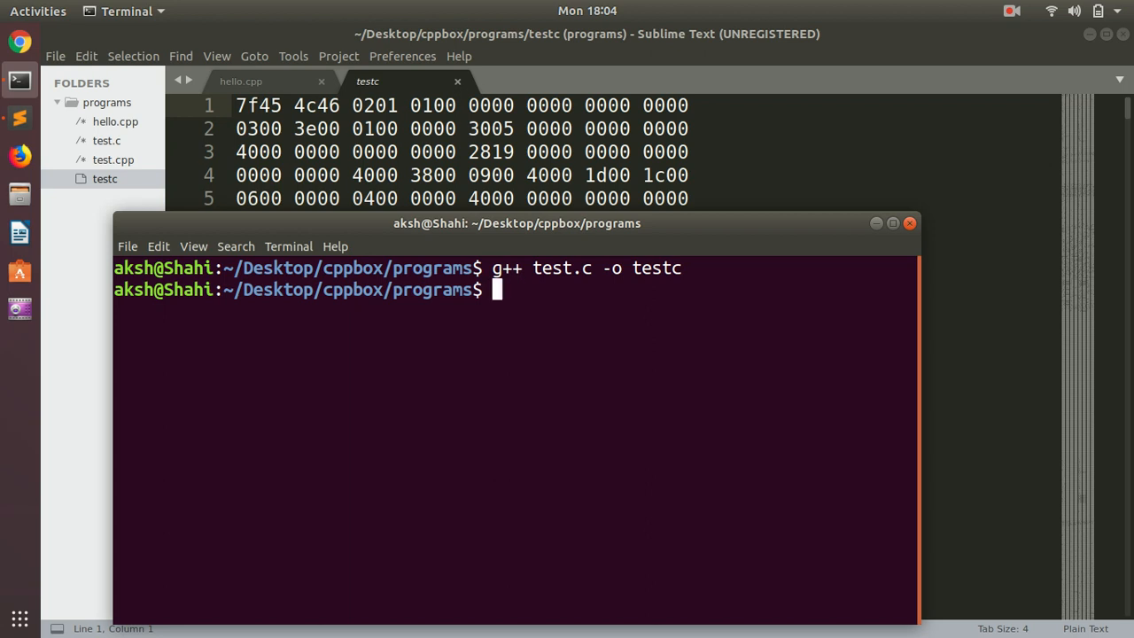
text(./testc)
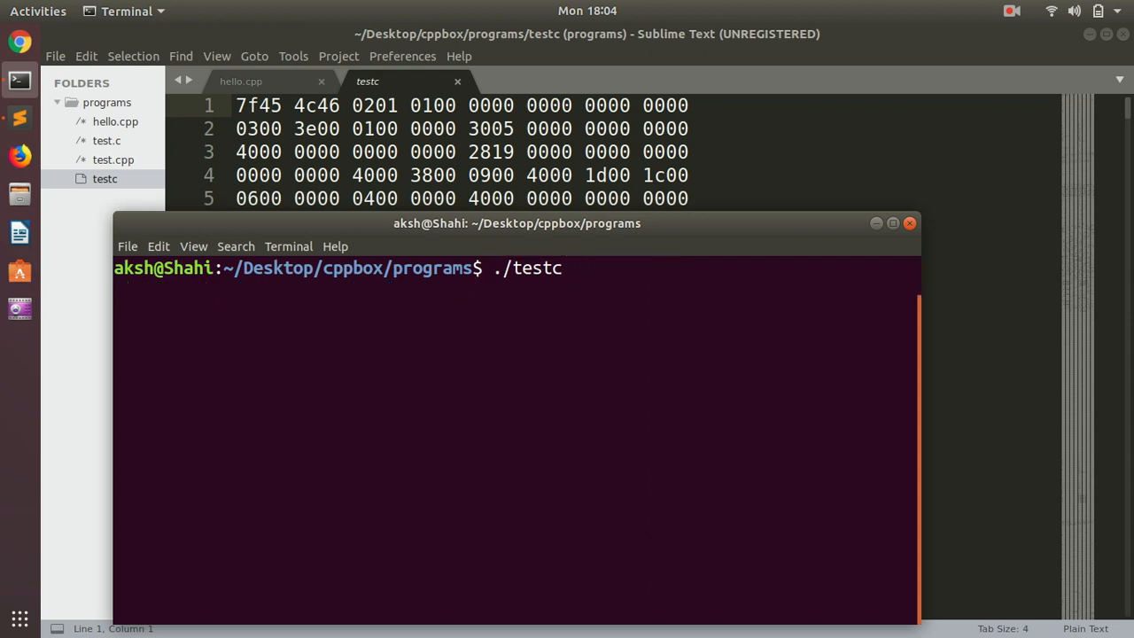
key(Return)
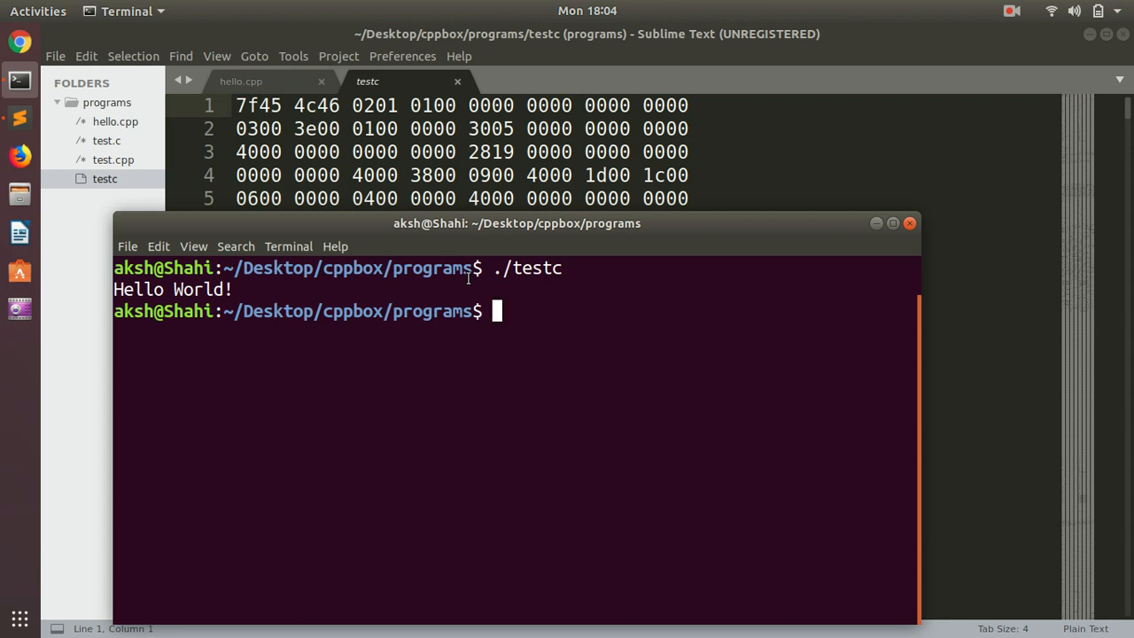
text(g++ test.c -o testc)
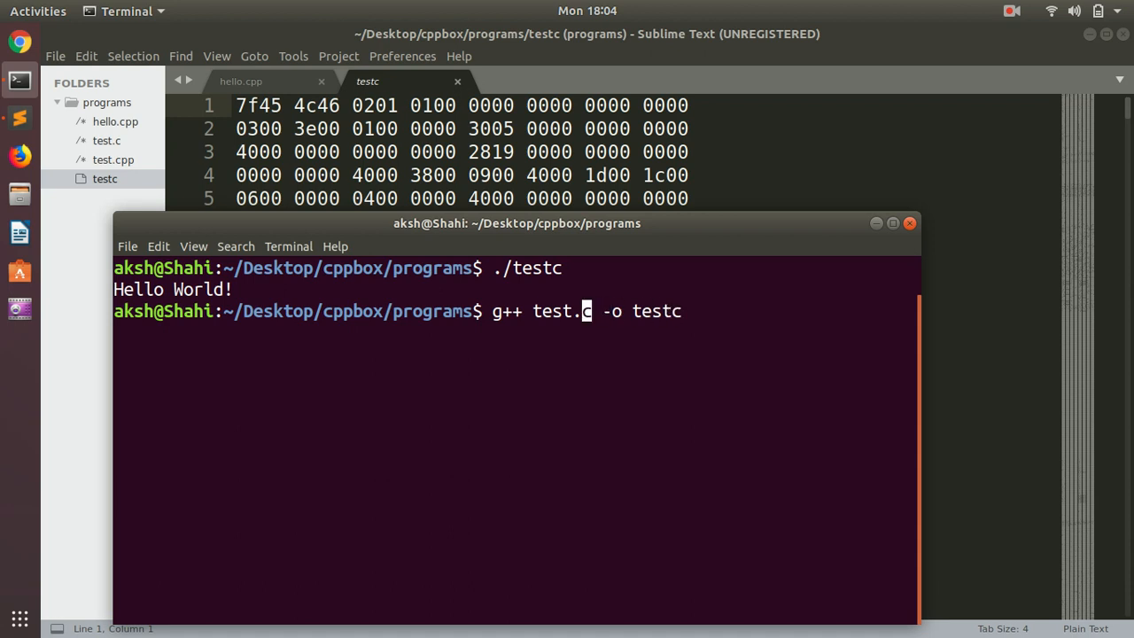
- Edit the recalled command to g++ hello.cpp -o hello, clear the screen and compile
key(BackSpace)
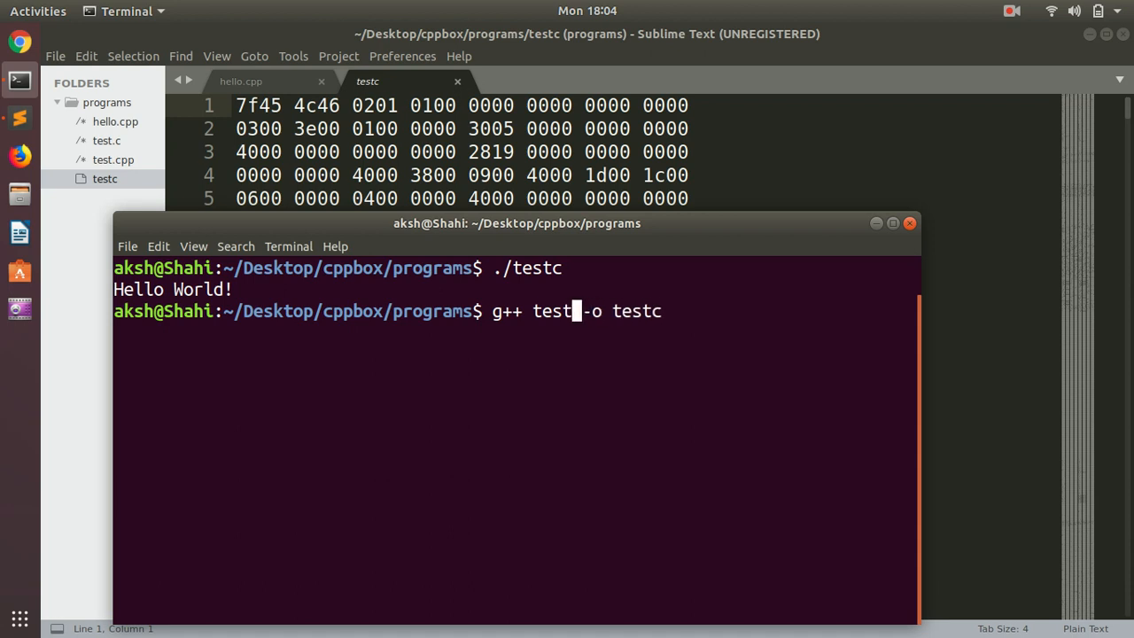
text(hello)
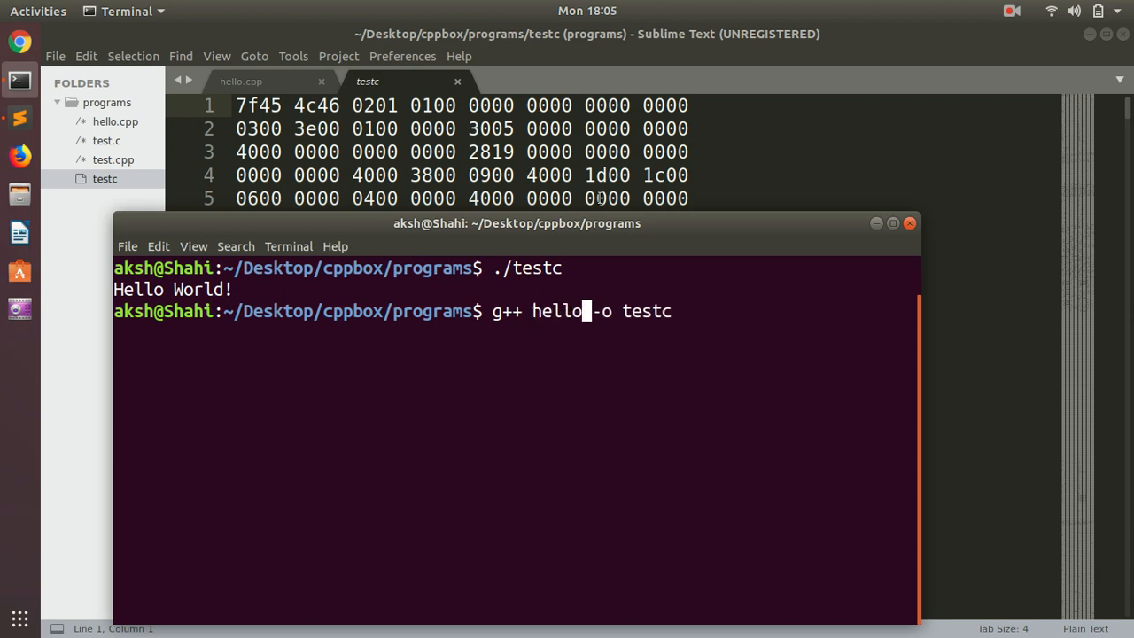
text(,)
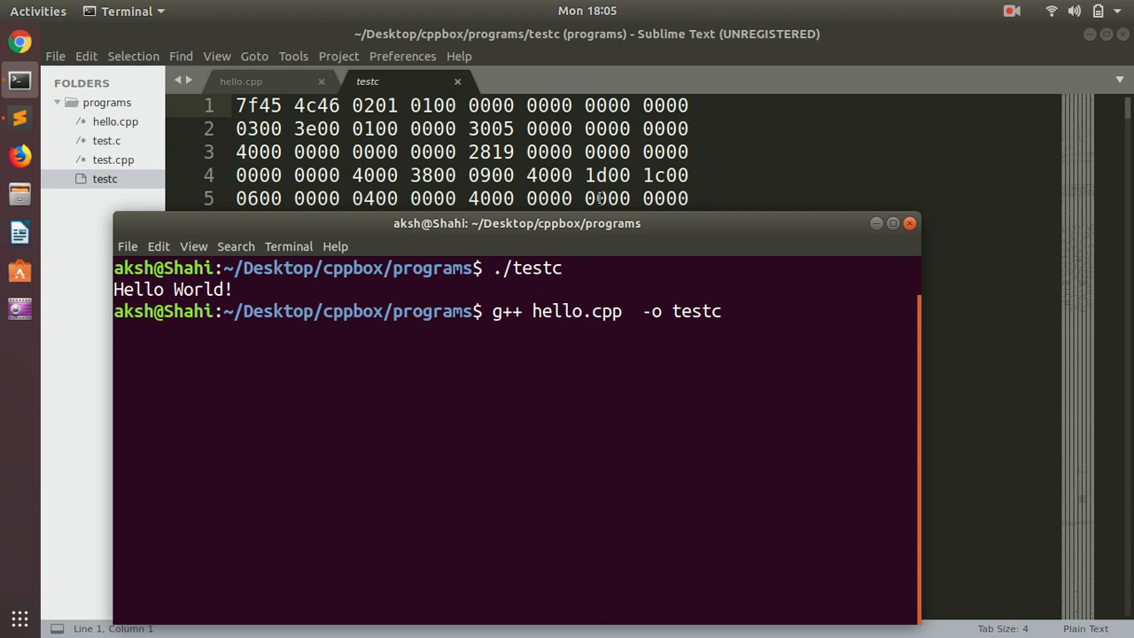
text(hello)
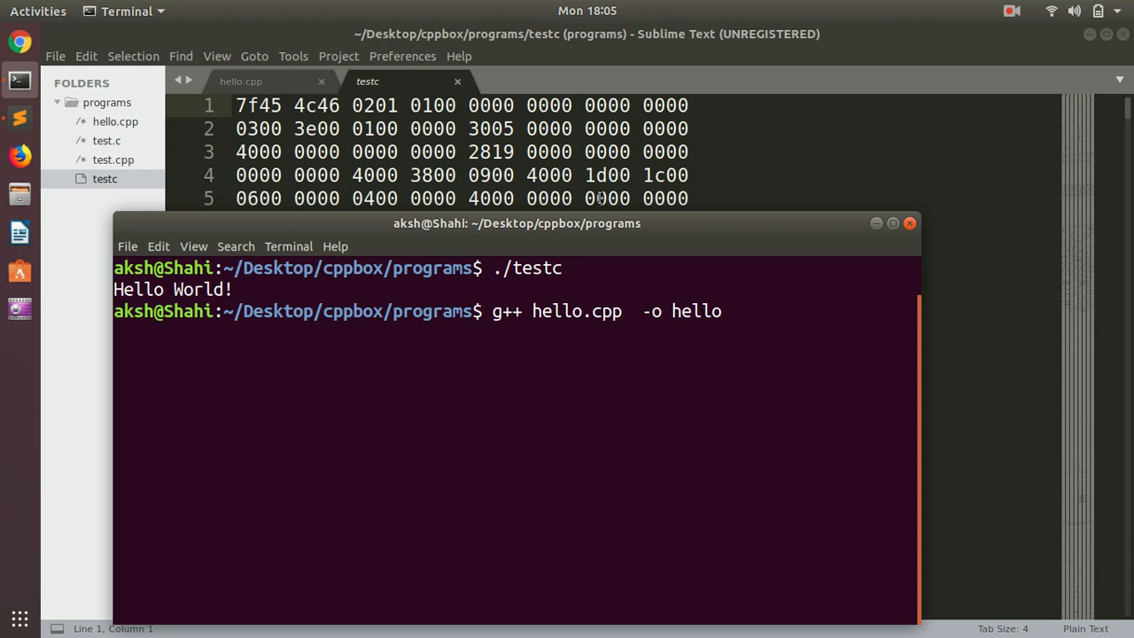
key(Return)
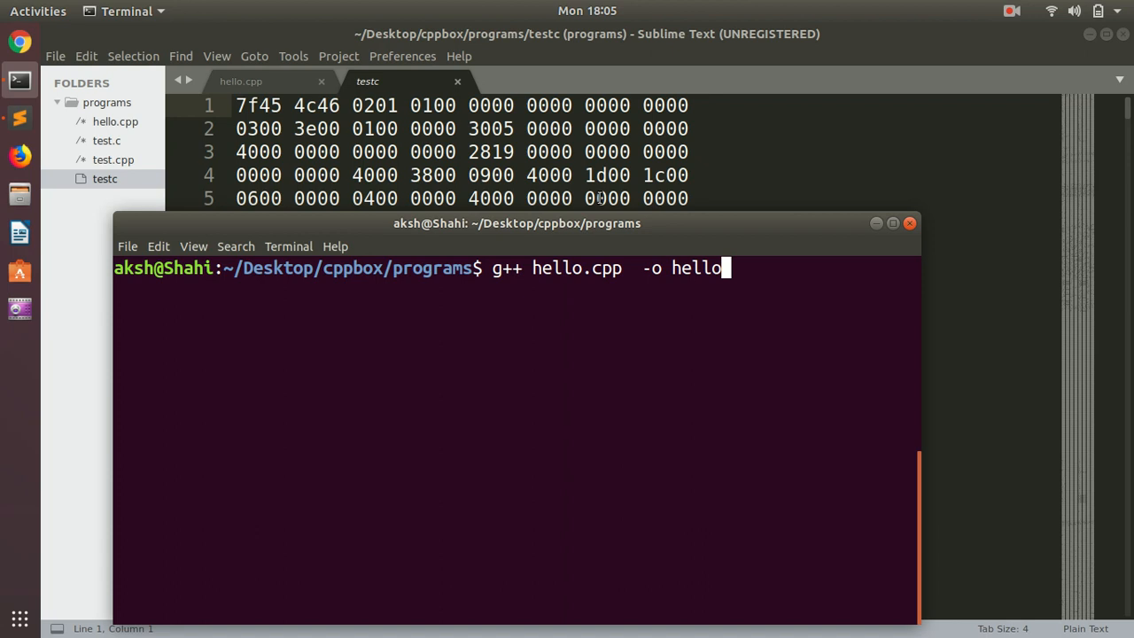
key(Return)
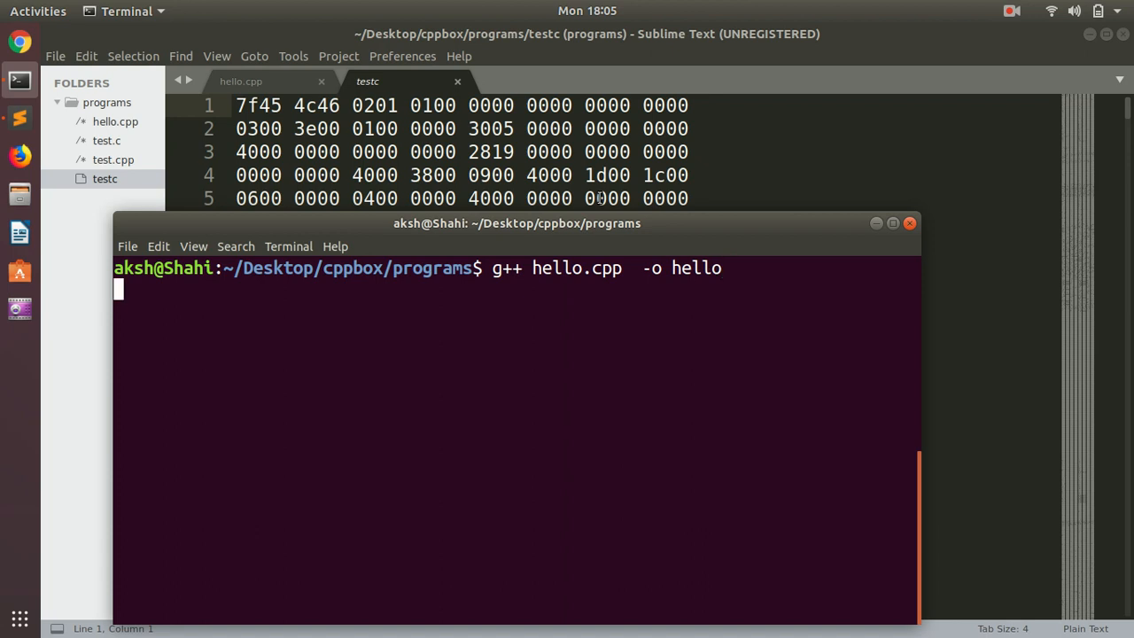
- Run ./hello in the terminal, starting the name-and-colour conversation
key(Return)
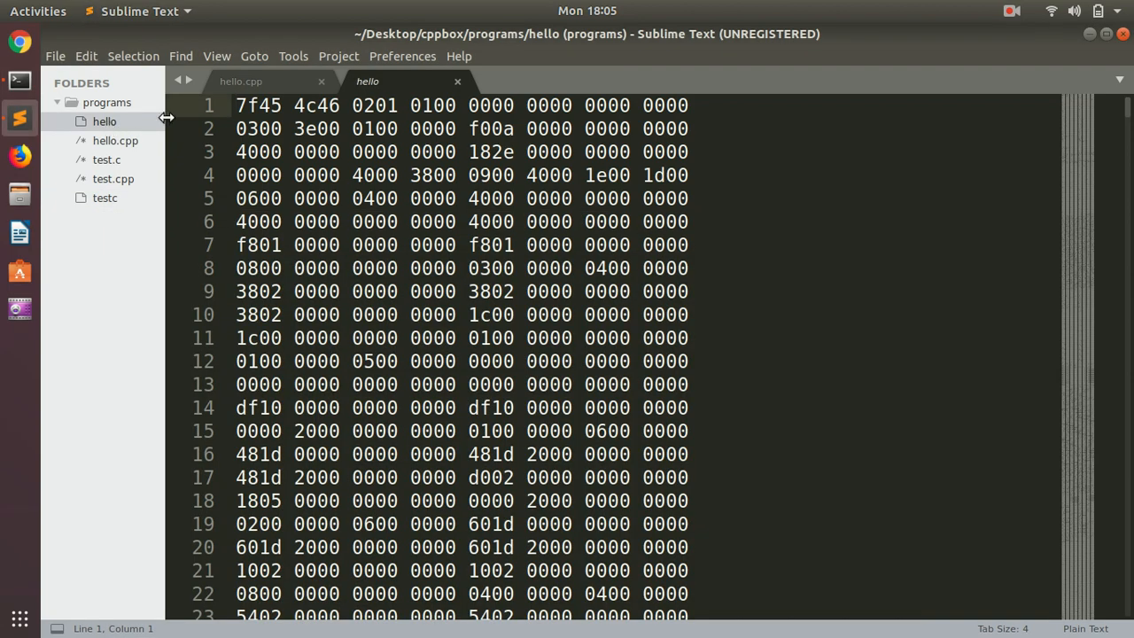
mouse_move(19, 80)
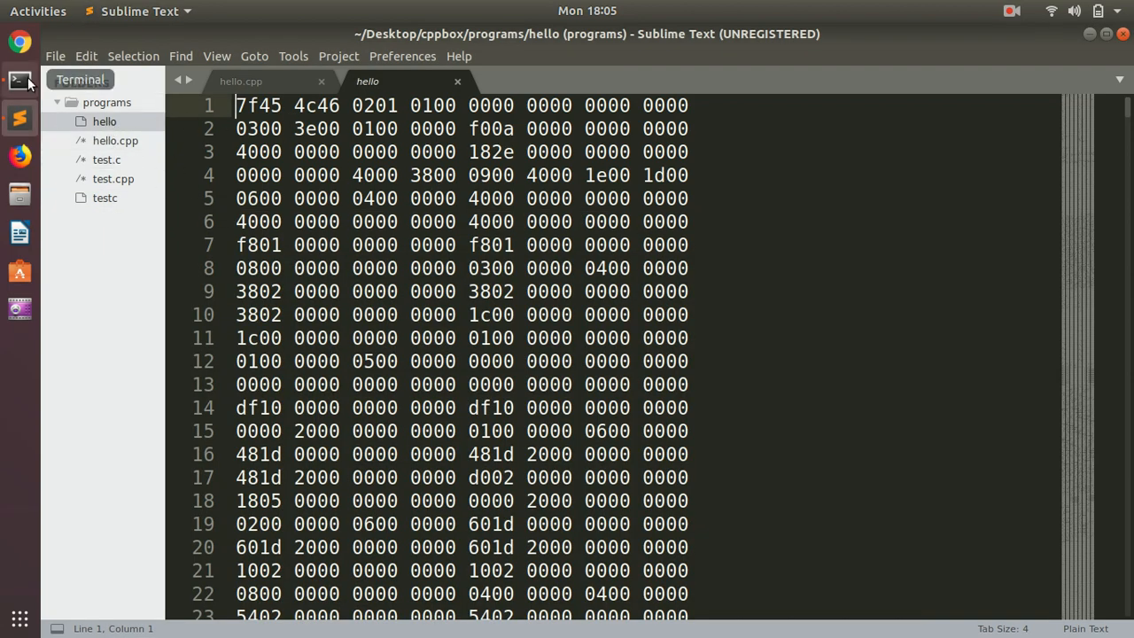
click(20, 80)
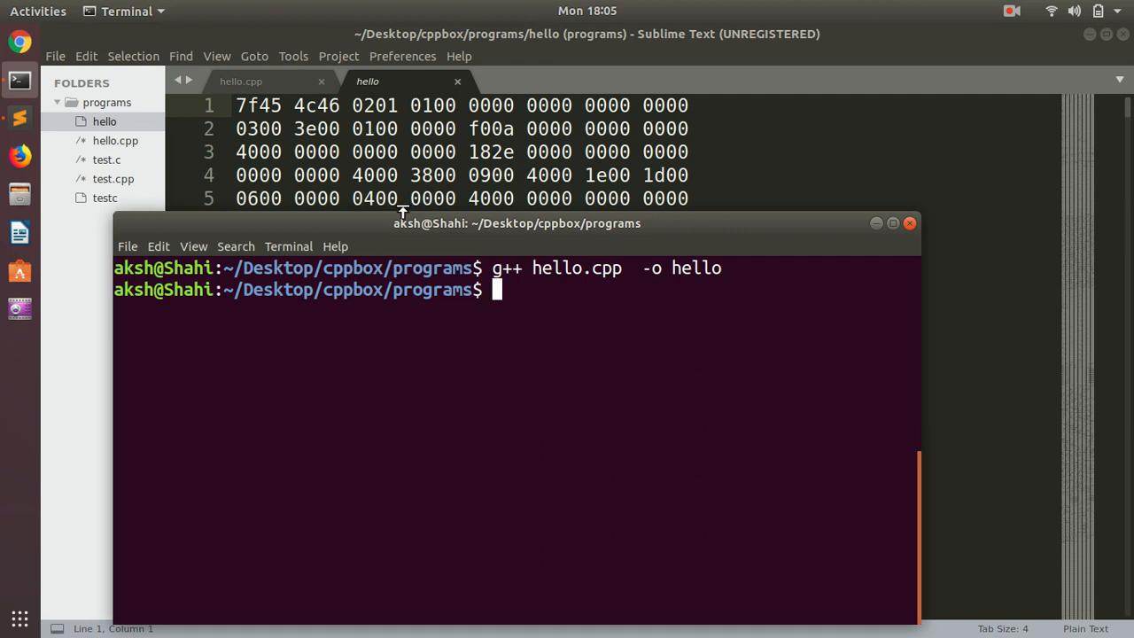
text(./)
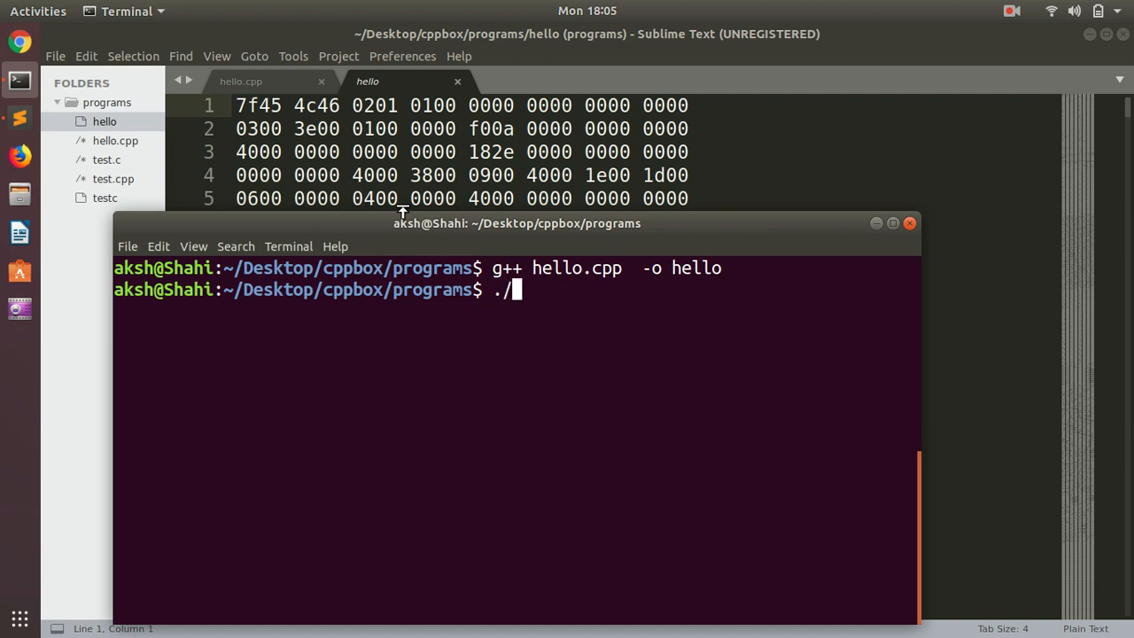
text(hello)
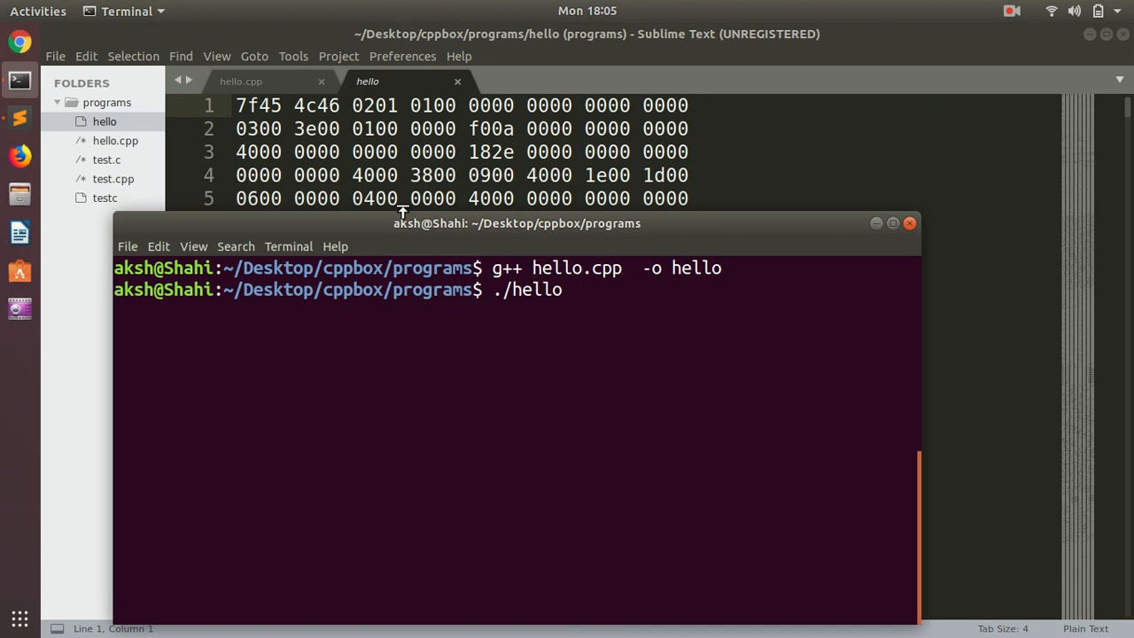
key(Return)
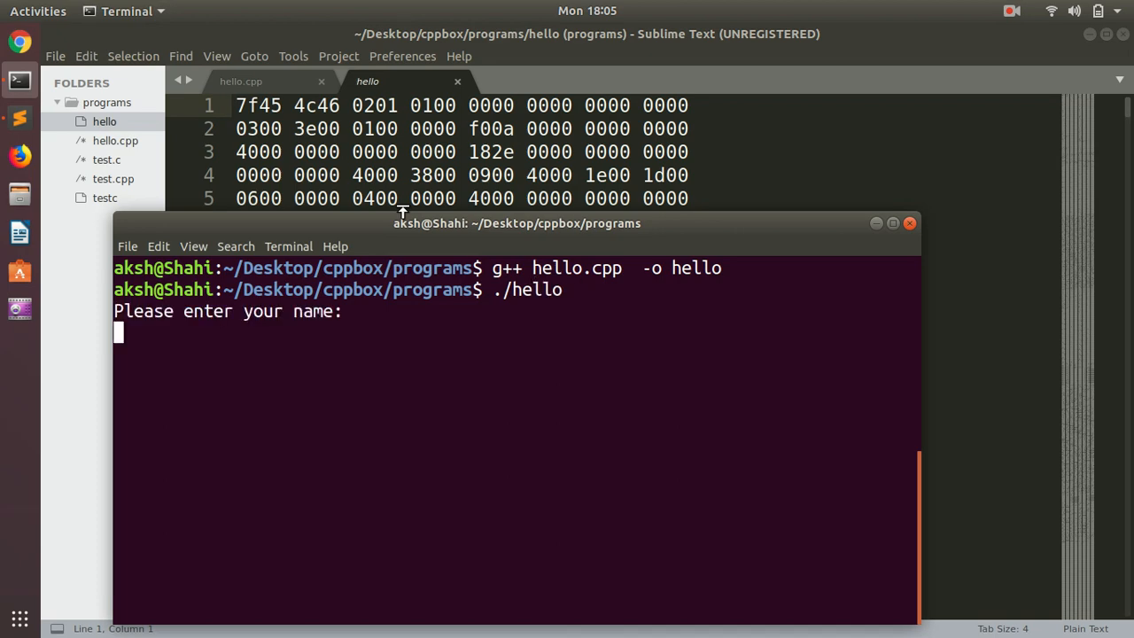
- Answer the prompts with the name Amulya and favourite colour White
text(Amuly)
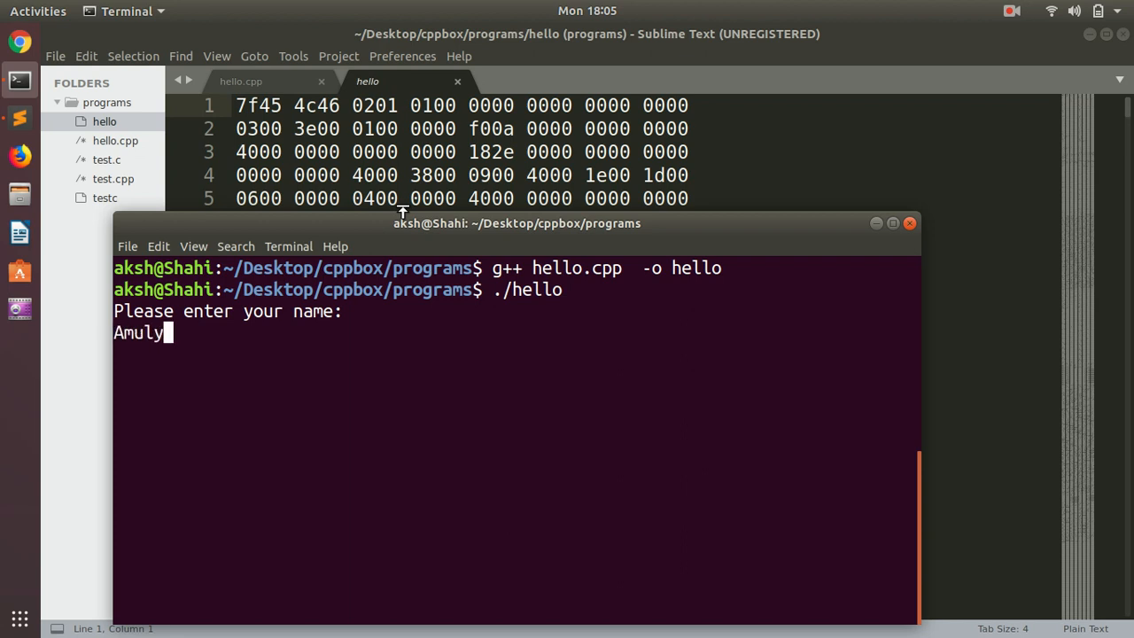
key(Return)
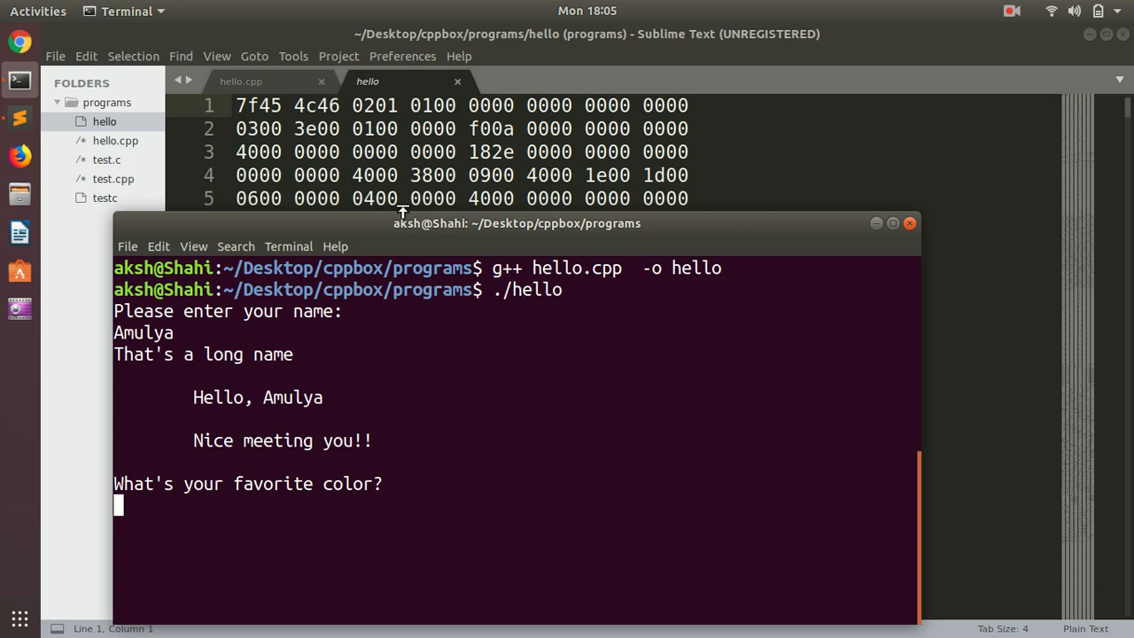
text(Whit)
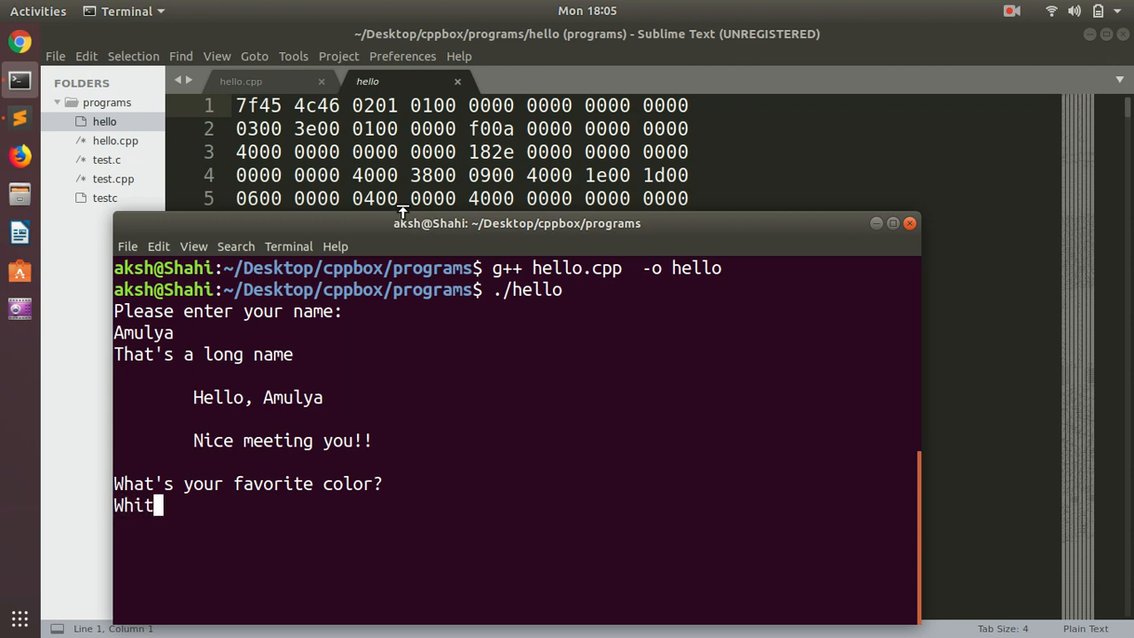
key(Return)
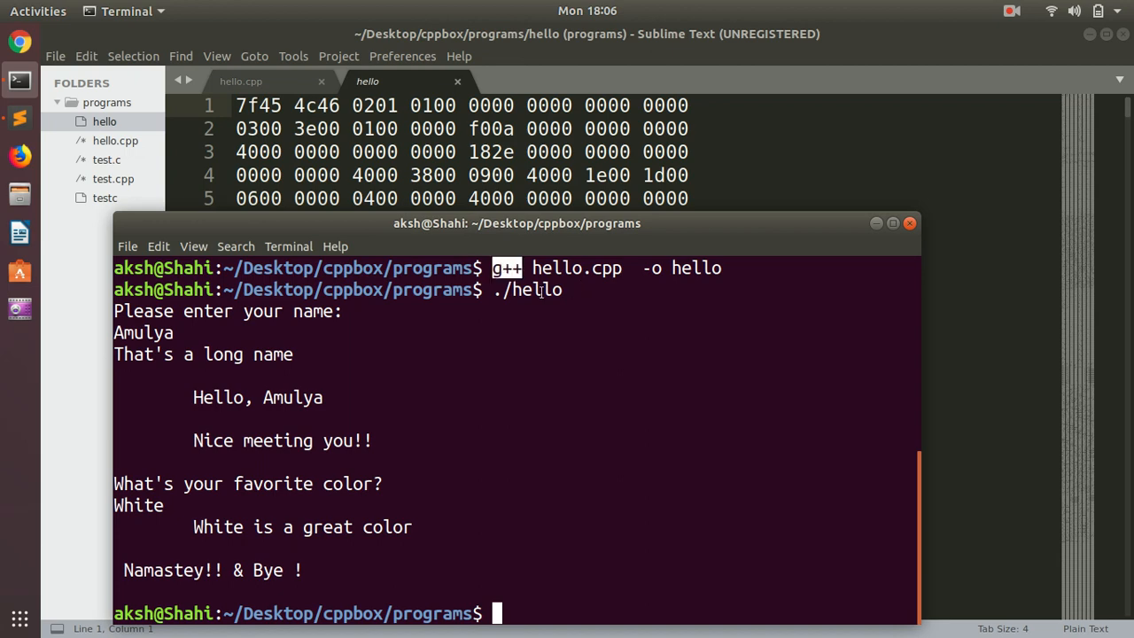
- Highlight the hello program's conversation from the name prompt to Namastey!! & Bye !
drag(517, 223, 526, 131)
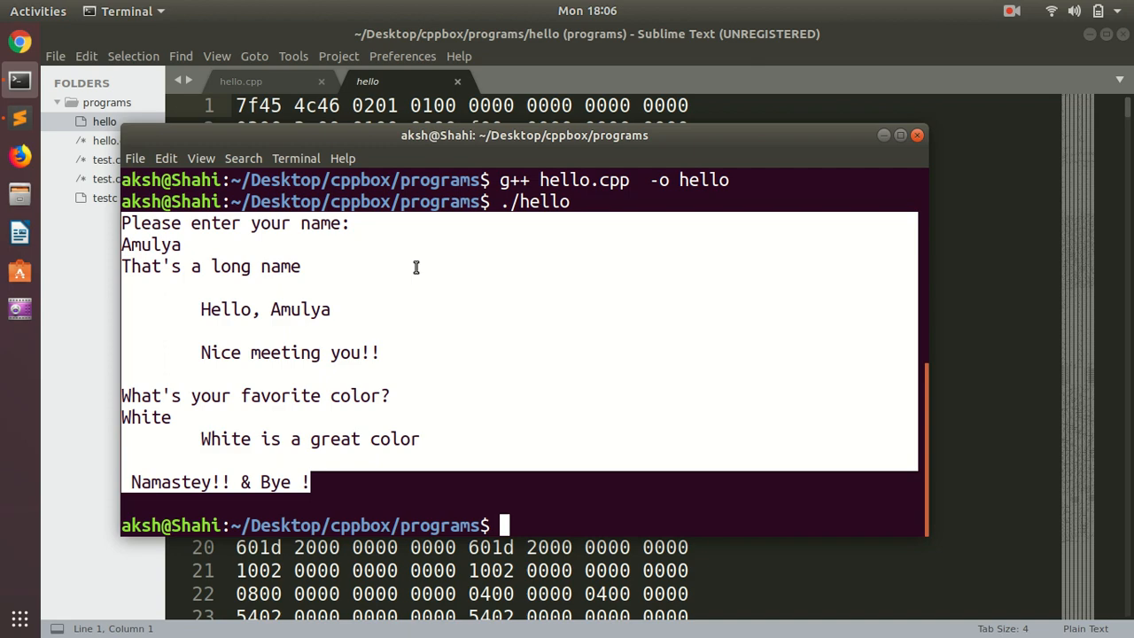
mouse_move(950, 86)
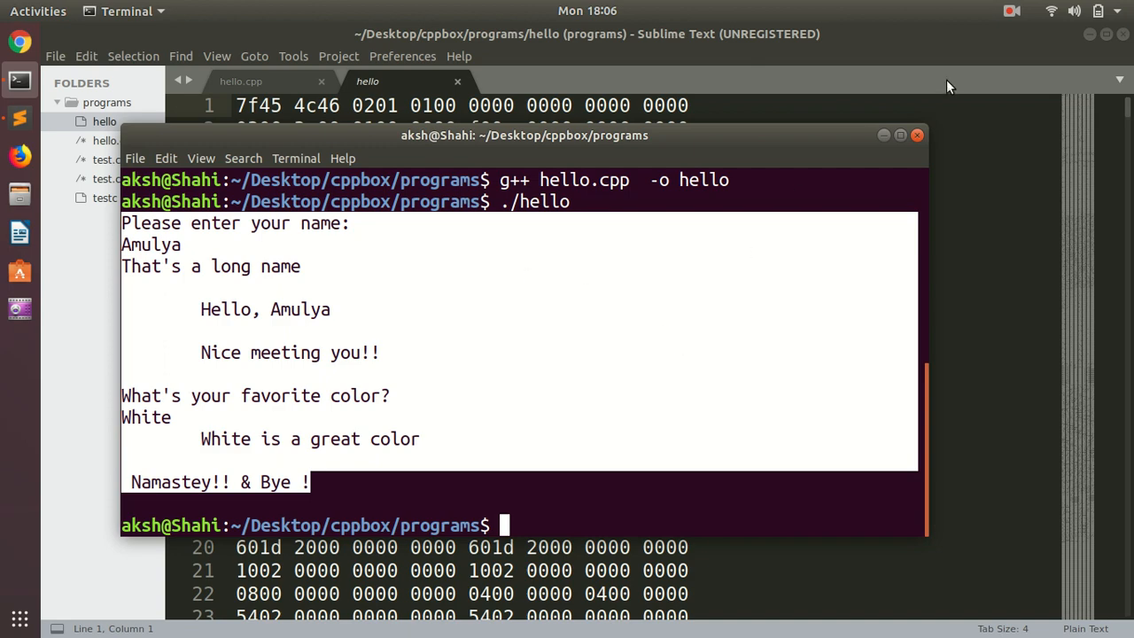